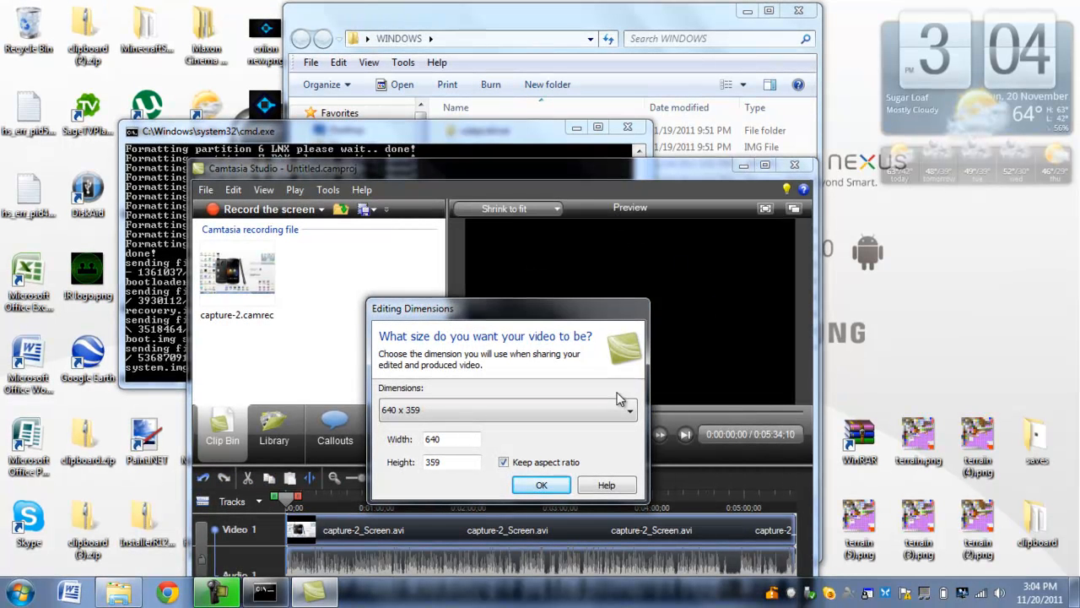
# - Choose 1280 x 720 as Camtasia's editing dimensions and confirm with OK
pyautogui.click(628, 409)
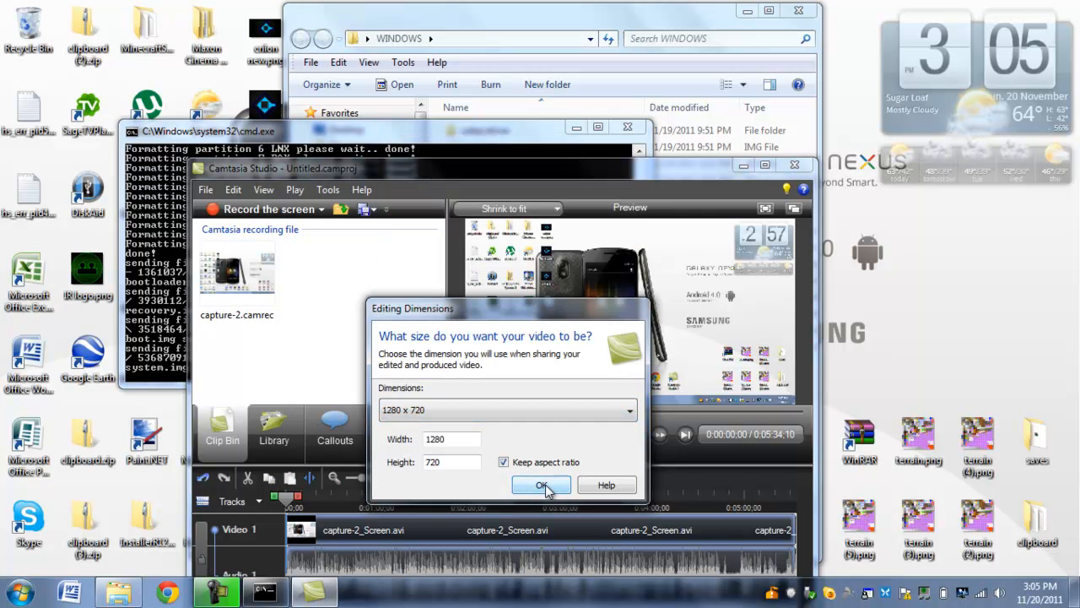
pyautogui.click(541, 484)
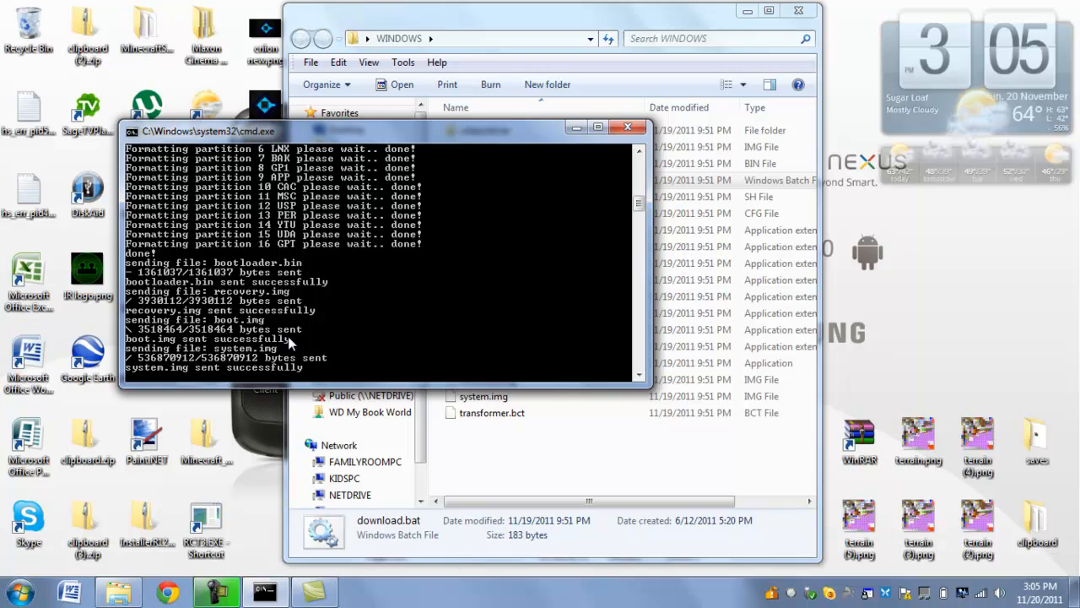
pyautogui.moveTo(302, 318)
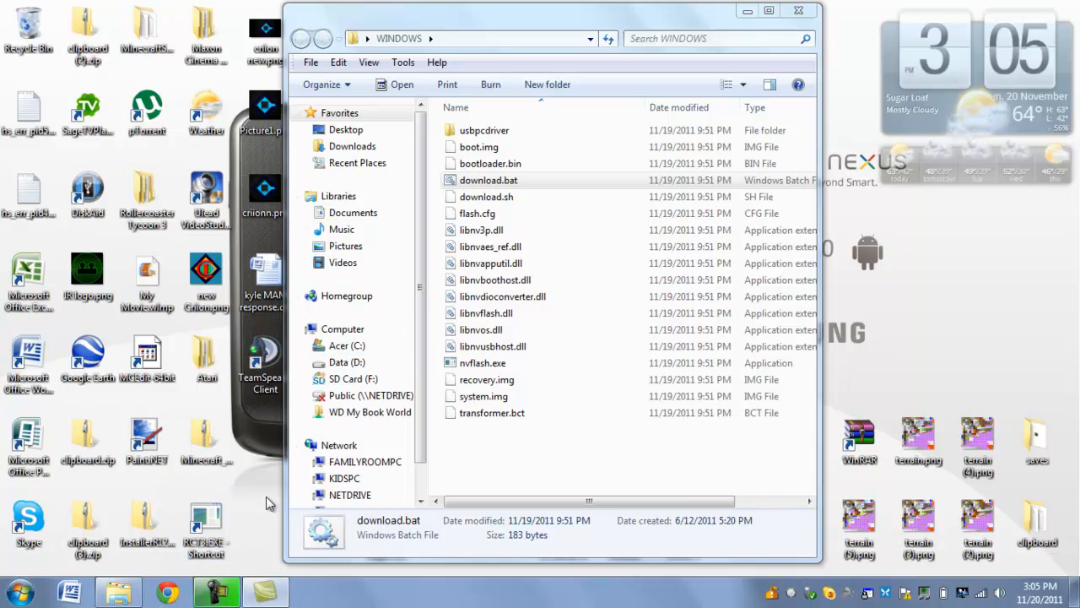
pyautogui.moveTo(253, 524)
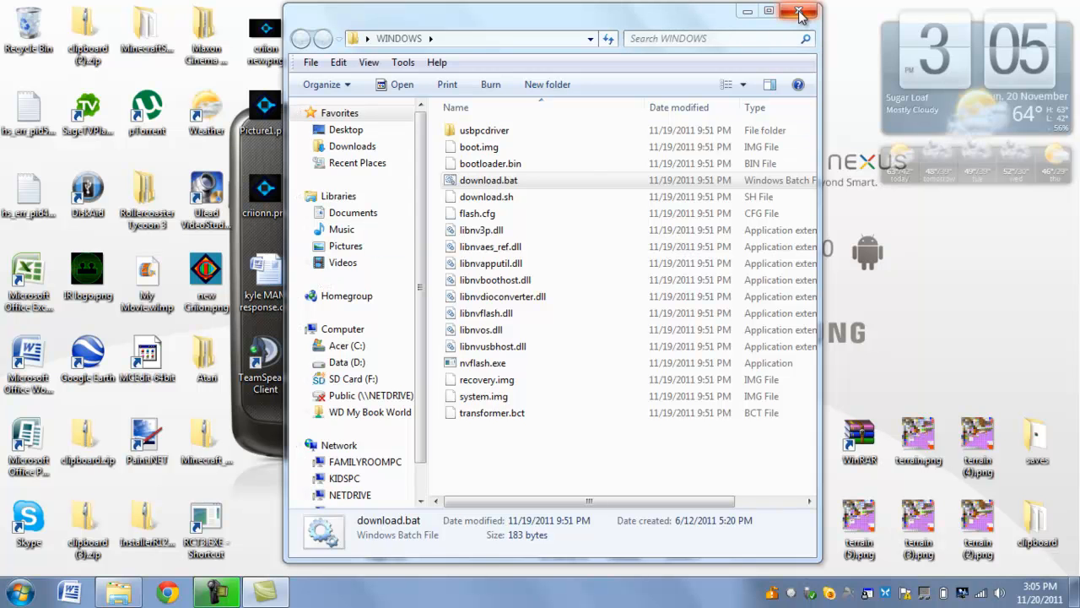
# - Close the WINDOWS folder and search the Start Menu for 'webcam'
pyautogui.click(800, 12)
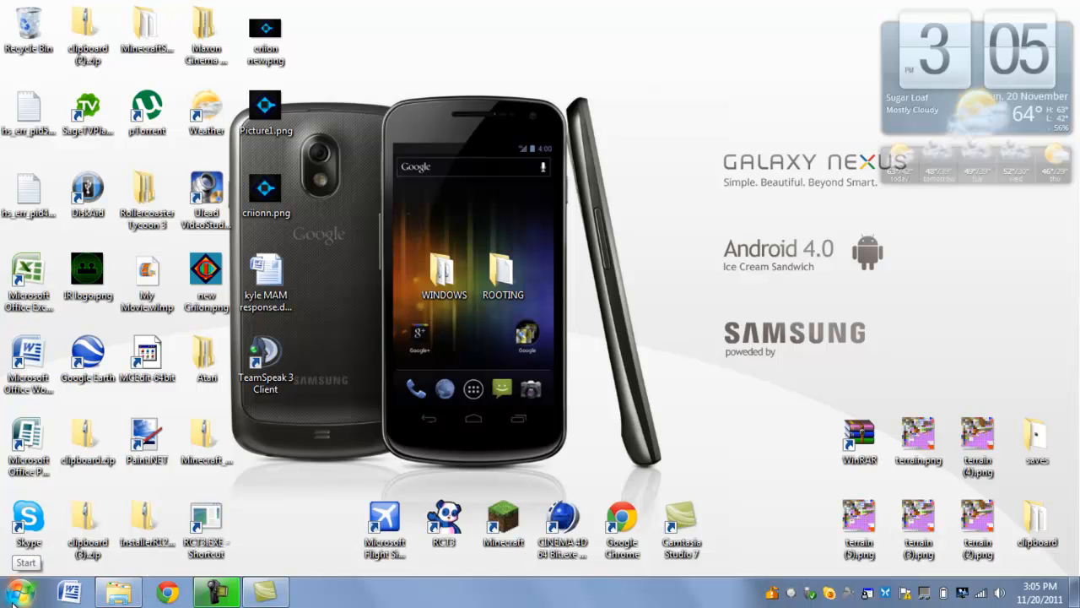
pyautogui.click(16, 586)
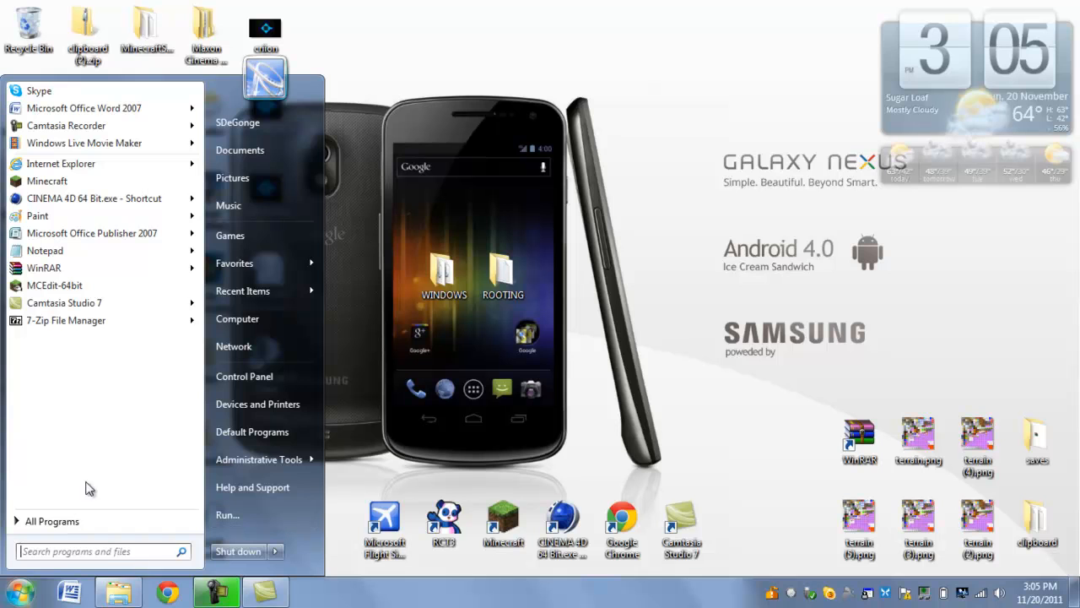
pyautogui.moveTo(101, 549)
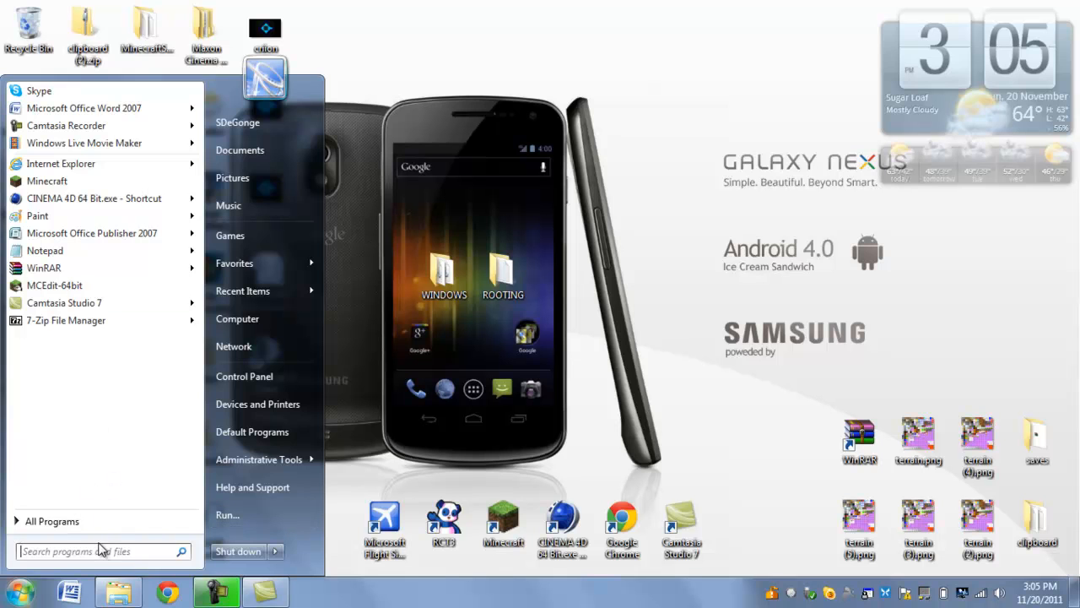
pyautogui.write('webcam')
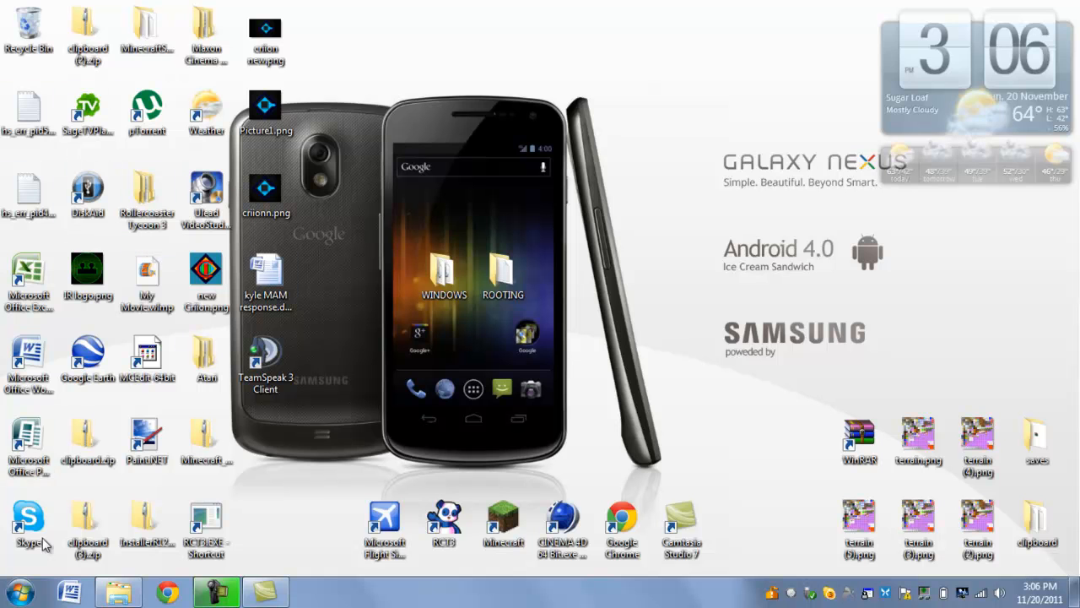
pyautogui.click(19, 589)
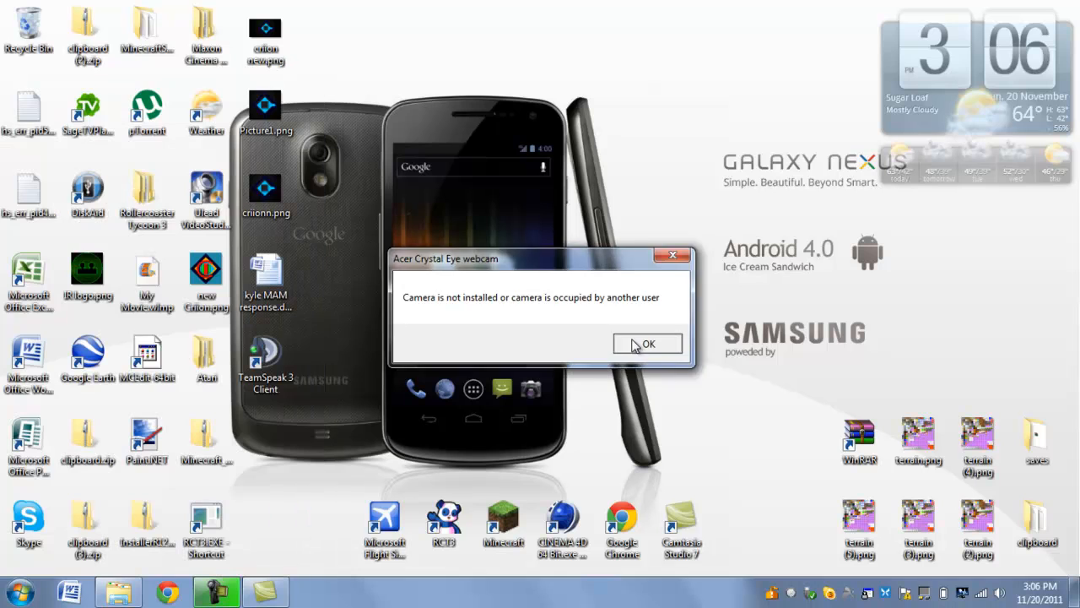
pyautogui.click(647, 344)
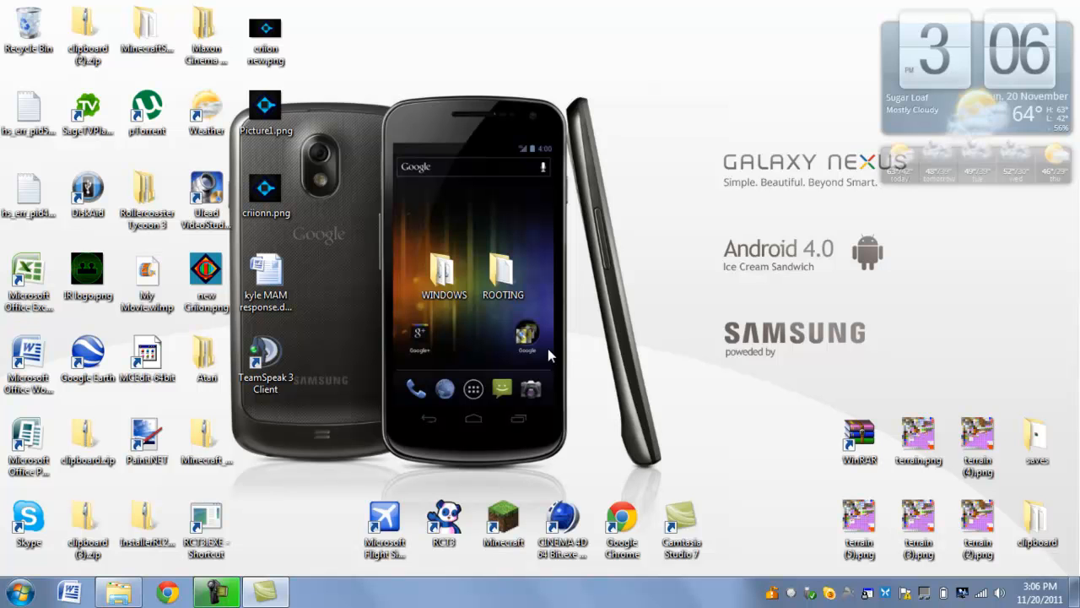
pyautogui.moveTo(586, 342)
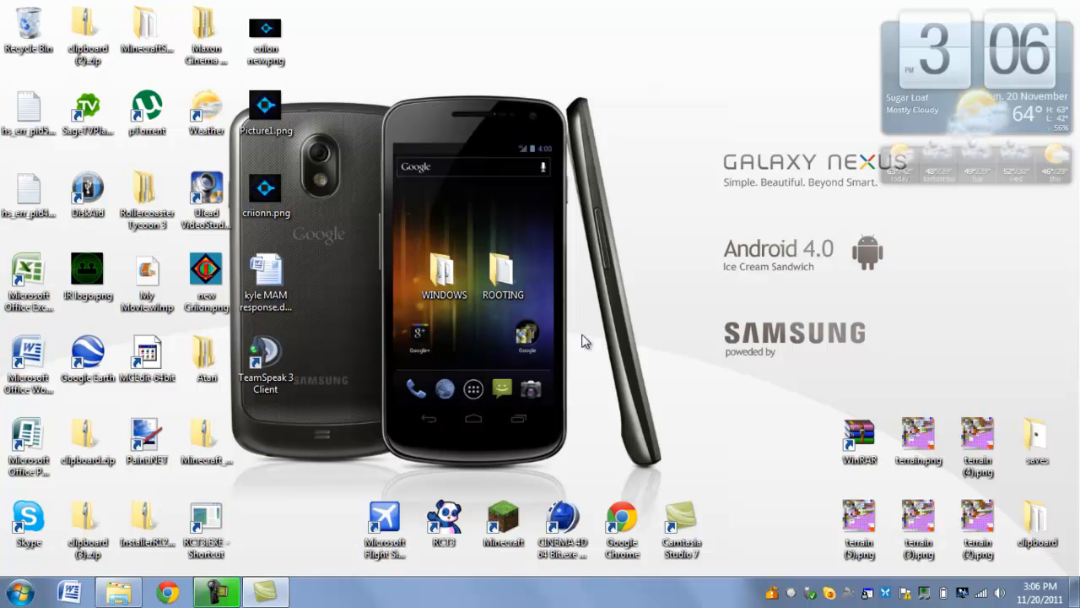
pyautogui.moveTo(388, 280)
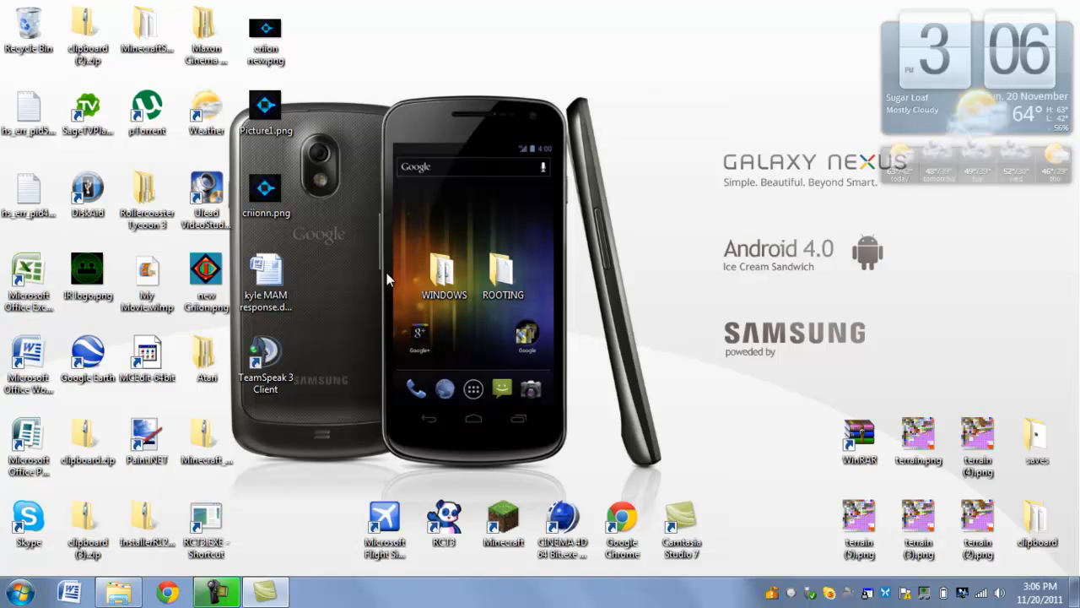
pyautogui.moveTo(403, 249)
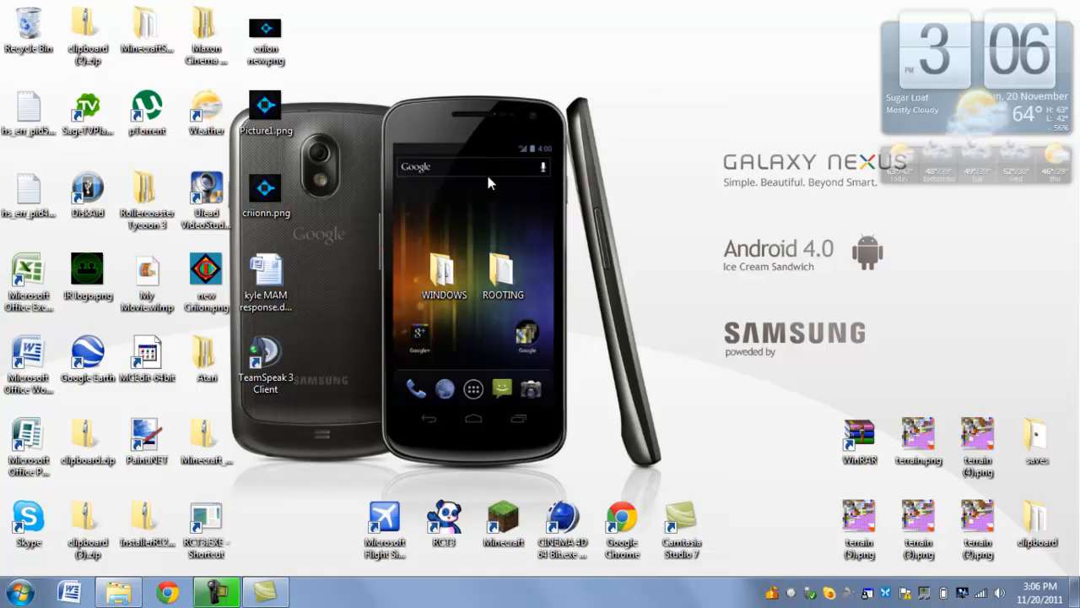
pyautogui.moveTo(404, 152)
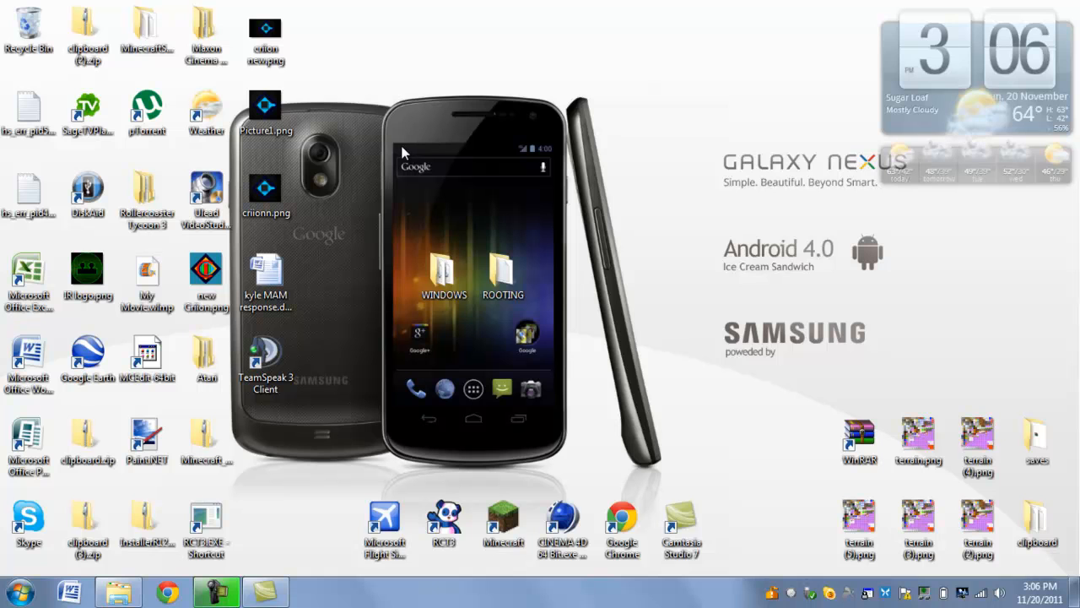
pyautogui.moveTo(399, 152)
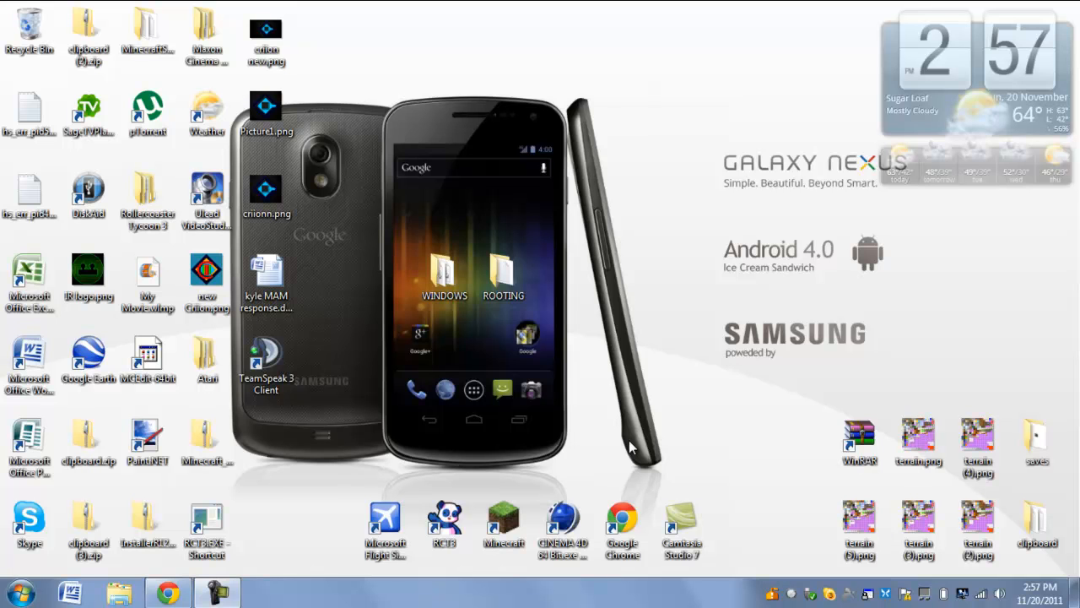
pyautogui.moveTo(597, 399)
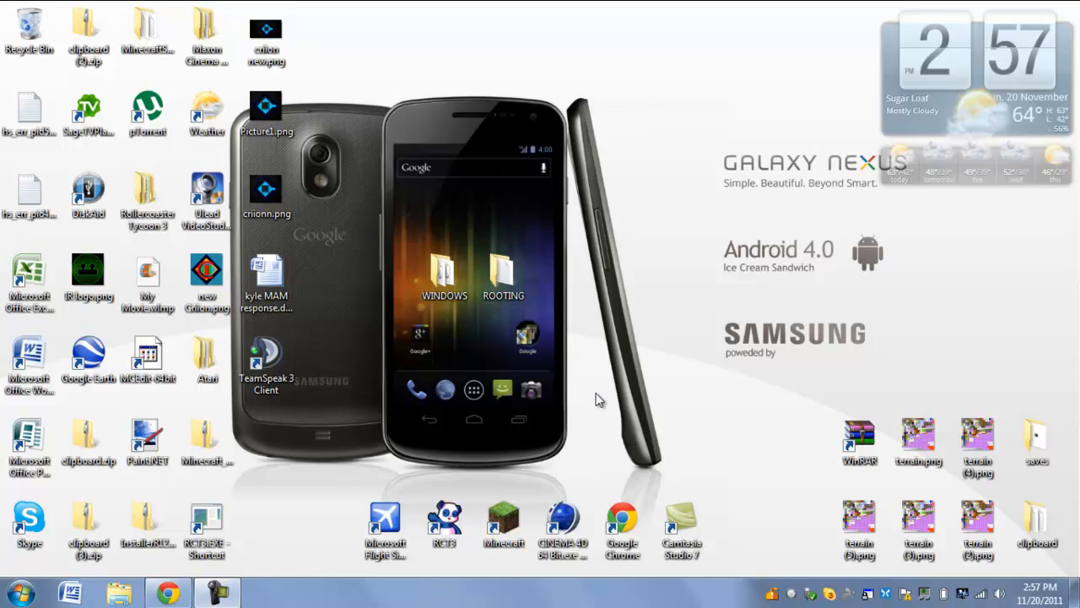
pyautogui.moveTo(604, 291)
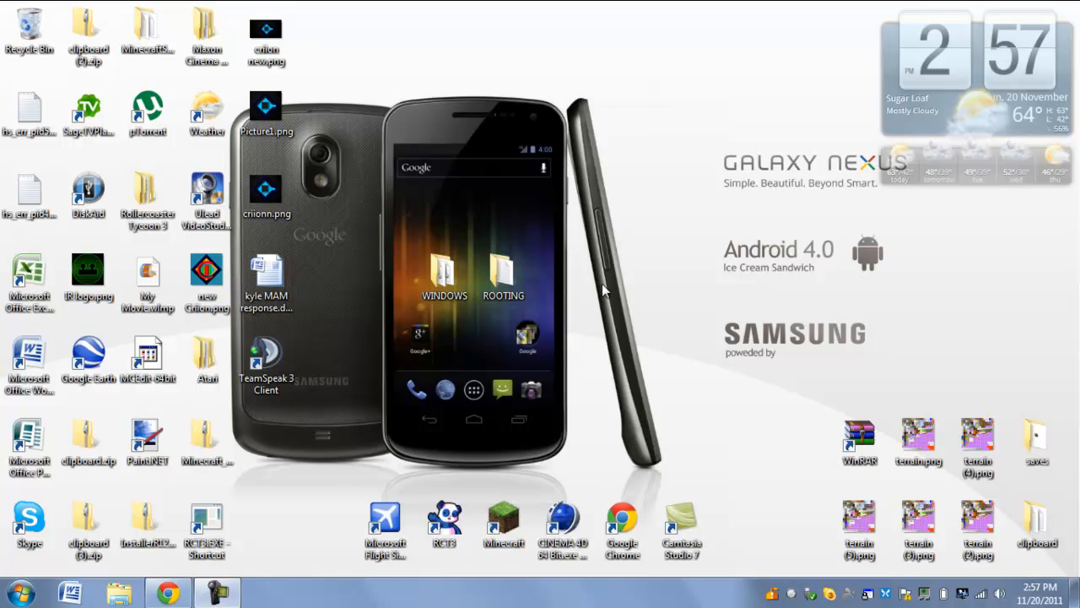
pyautogui.moveTo(500, 236)
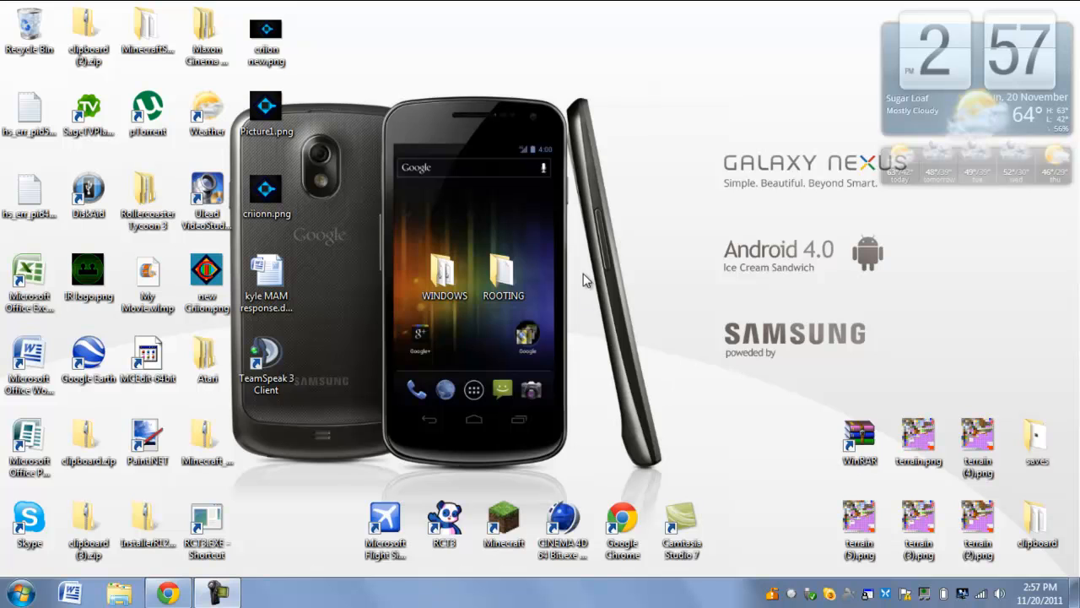
pyautogui.moveTo(574, 117)
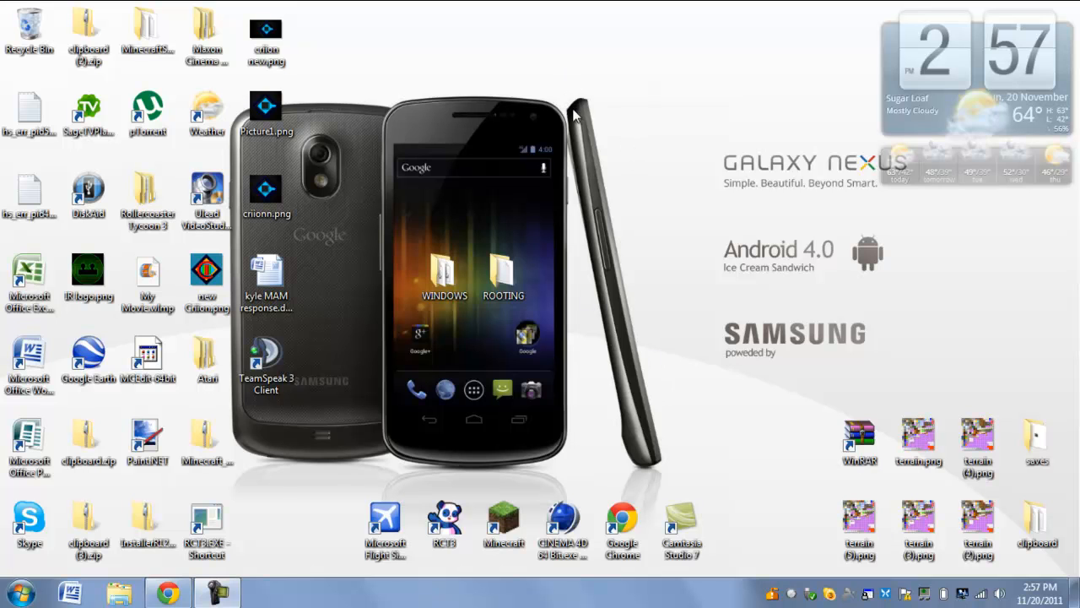
pyautogui.moveTo(549, 200)
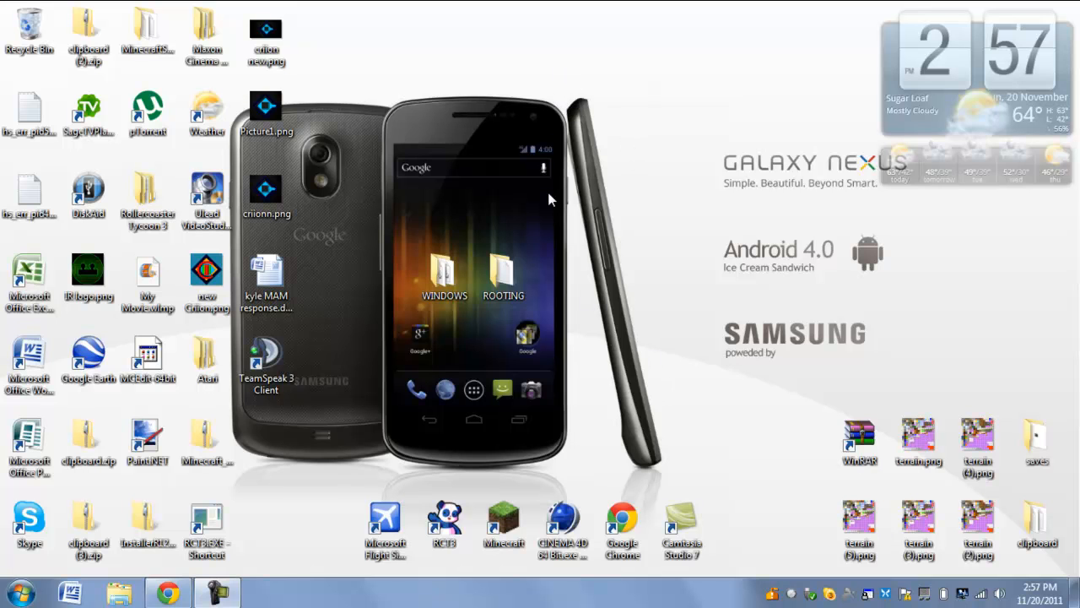
pyautogui.moveTo(578, 141)
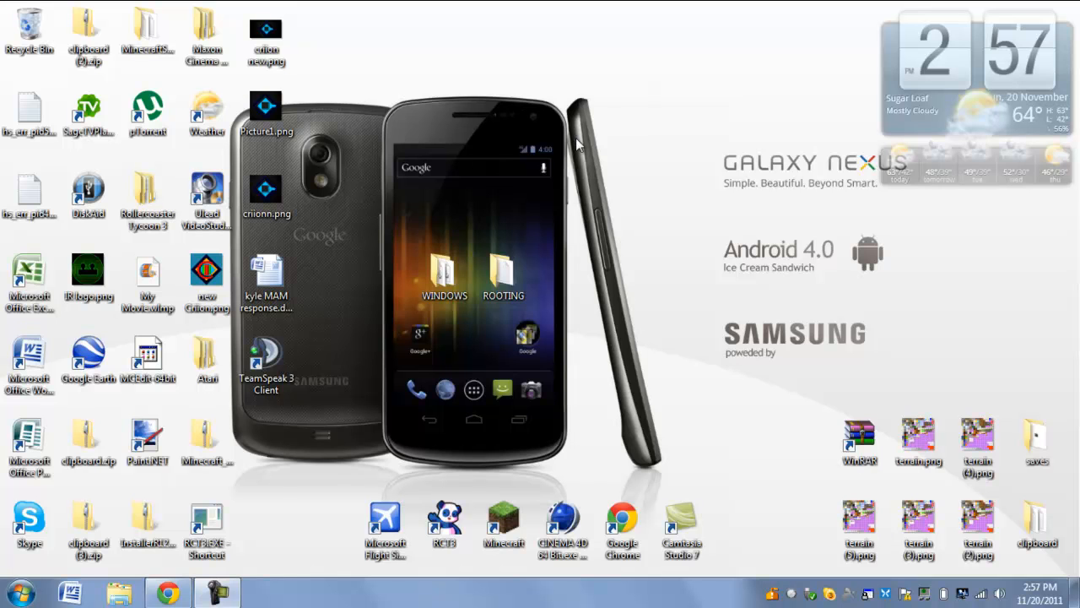
pyautogui.moveTo(371, 156)
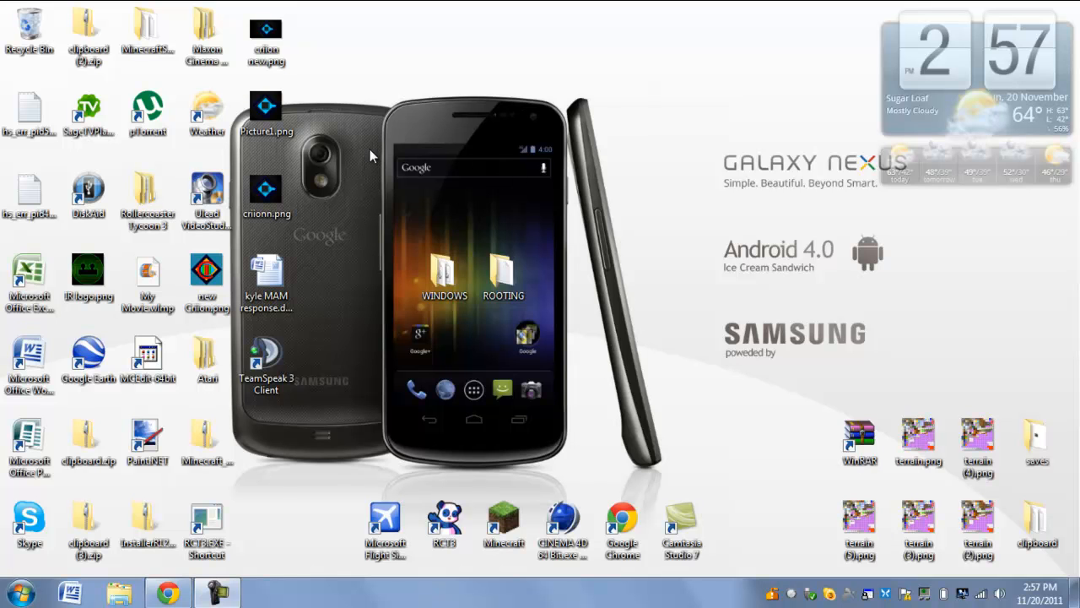
pyautogui.moveTo(443, 165)
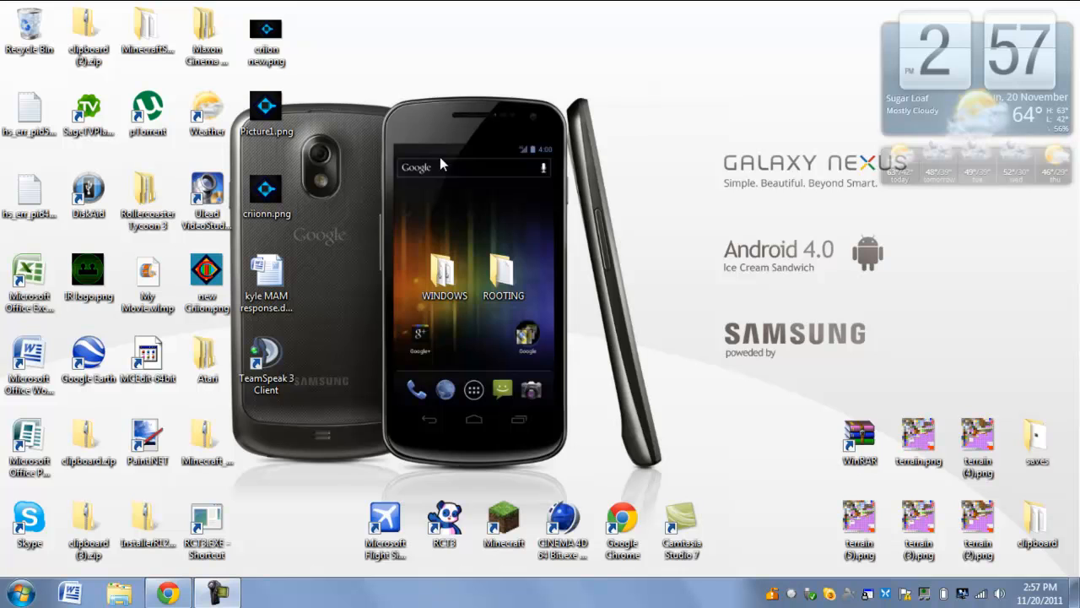
pyautogui.moveTo(612, 406)
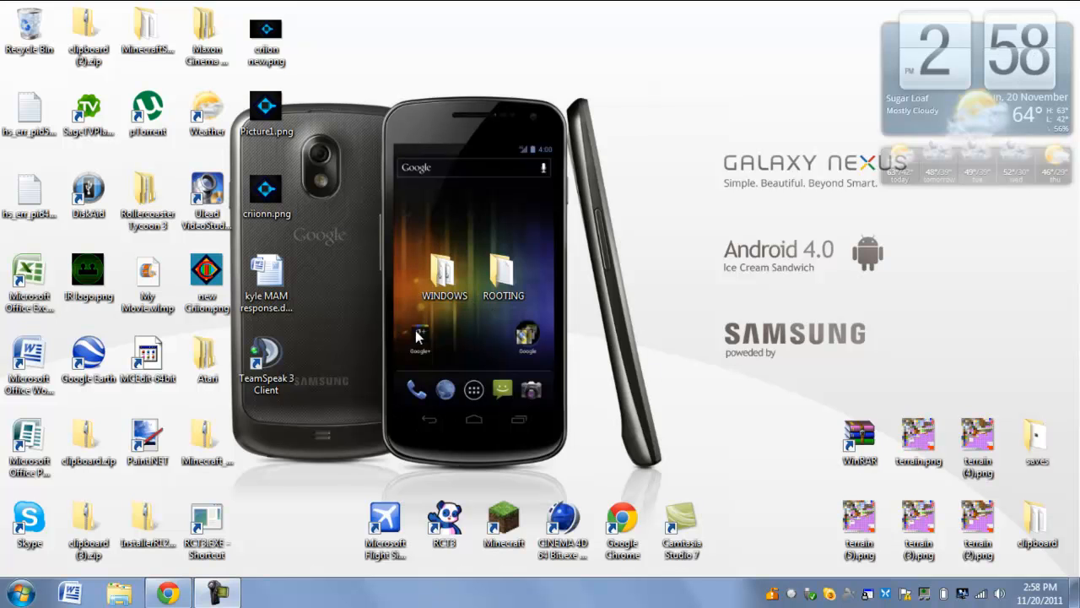
pyautogui.moveTo(521, 320)
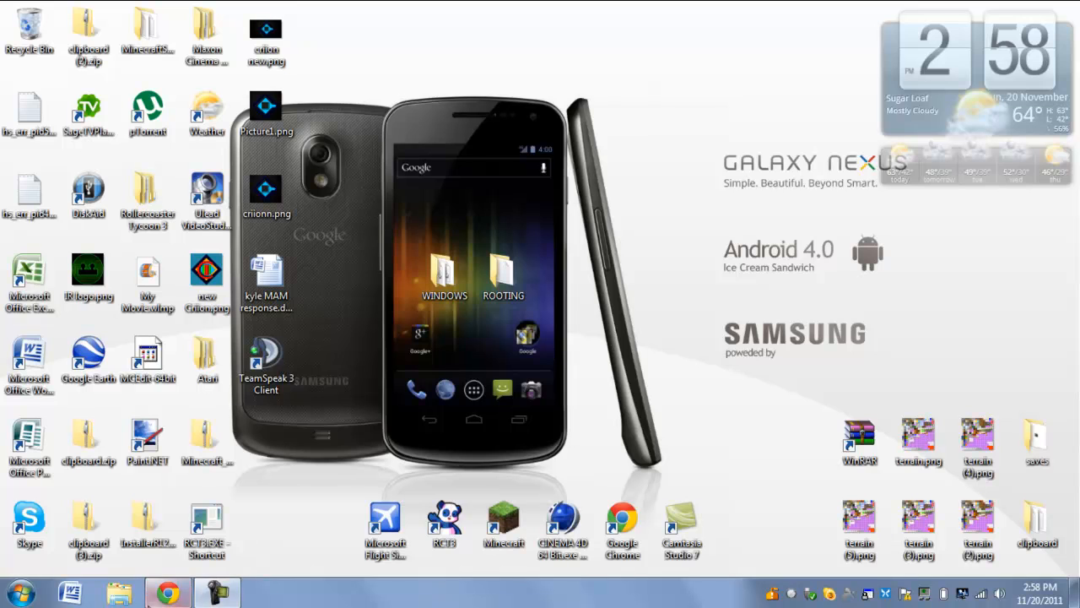
# - Open Explorer and navigate Data (D:) > Asus Tranformer > Internal Storage Backup
pyautogui.click(119, 591)
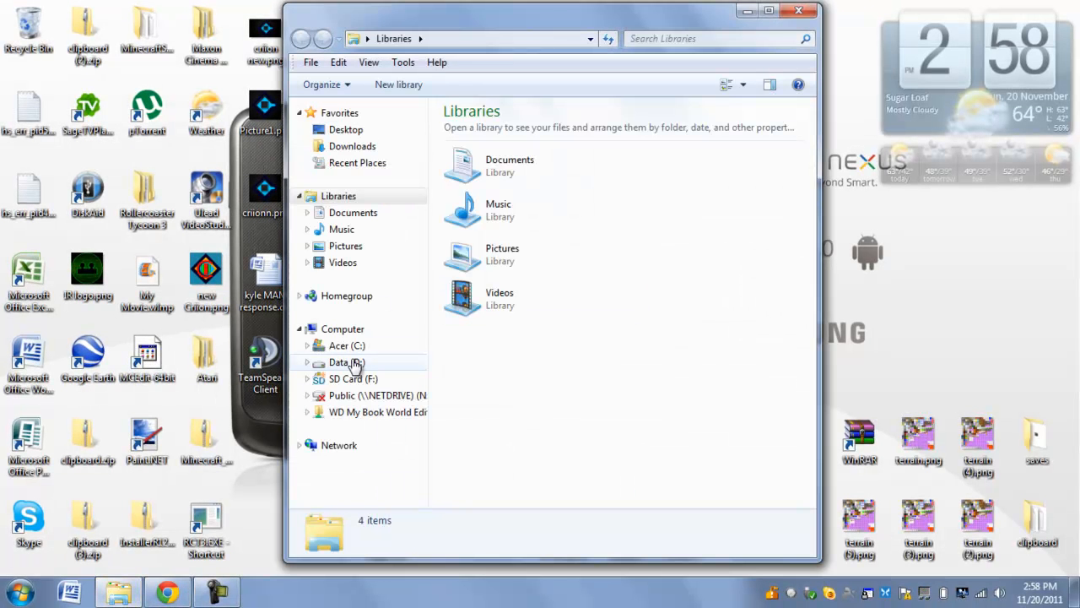
pyautogui.doubleClick(346, 361)
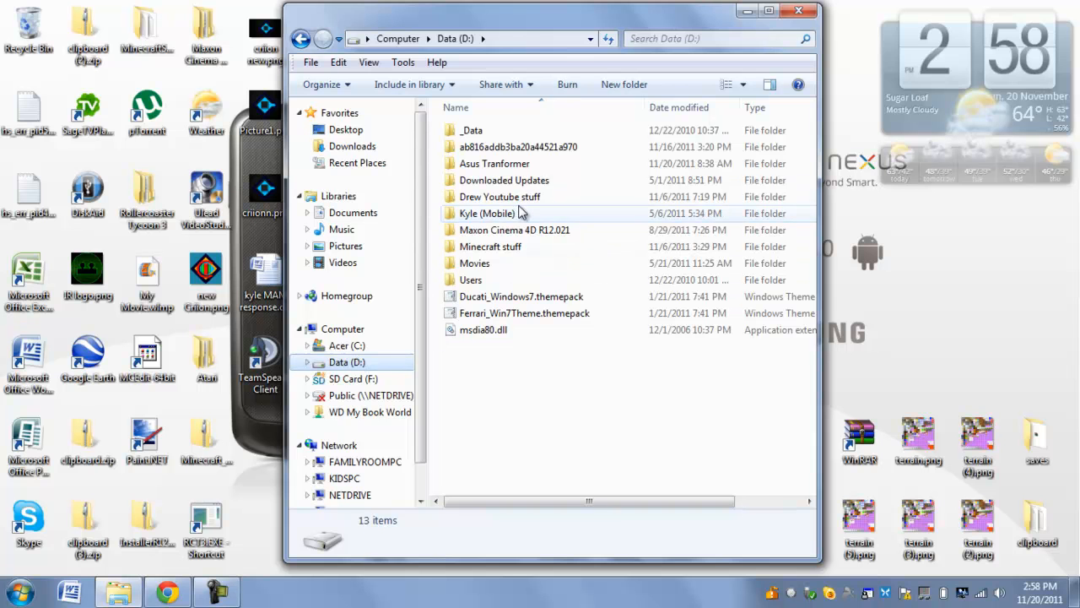
pyautogui.doubleClick(498, 197)
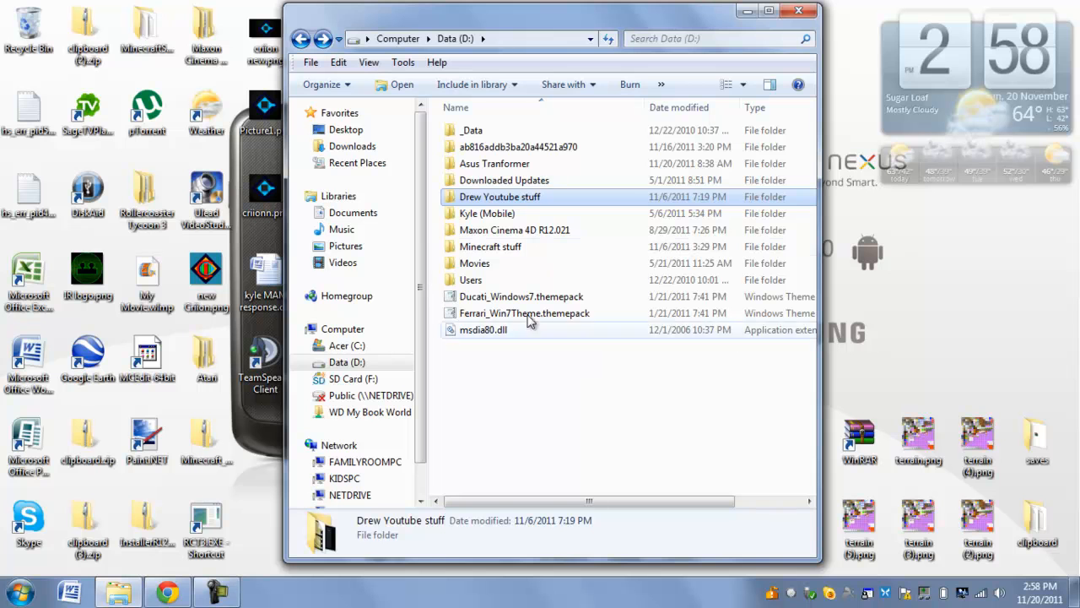
pyautogui.doubleClick(494, 163)
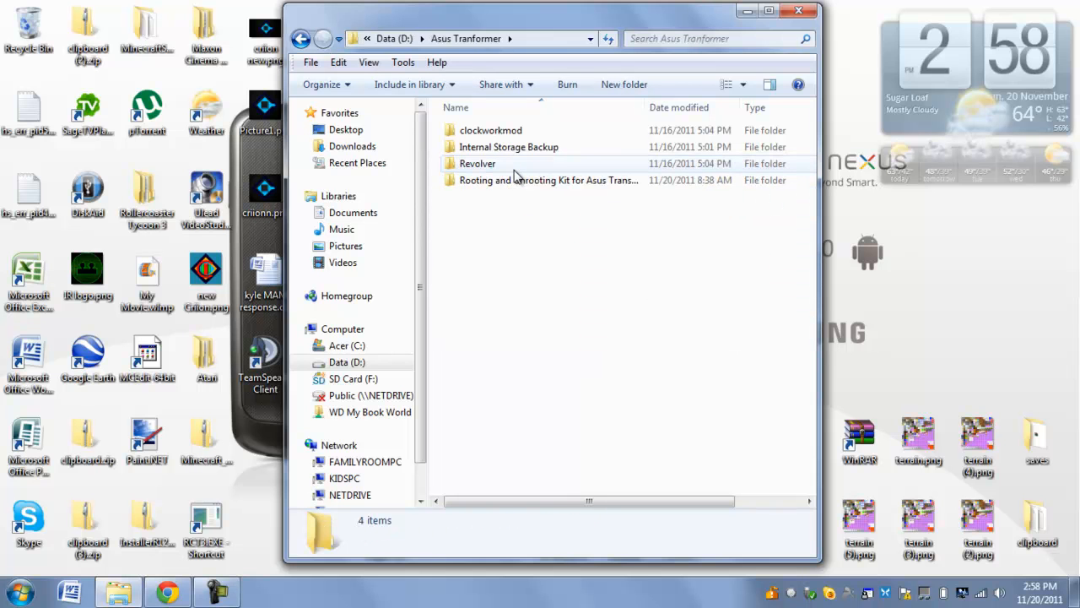
pyautogui.doubleClick(508, 146)
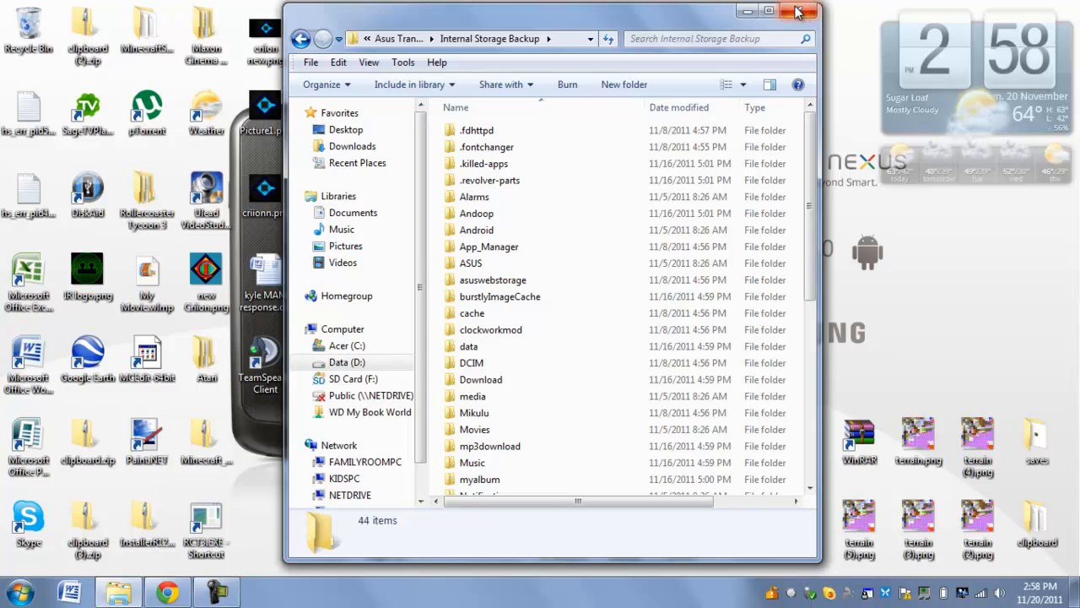
pyautogui.moveTo(806, 167)
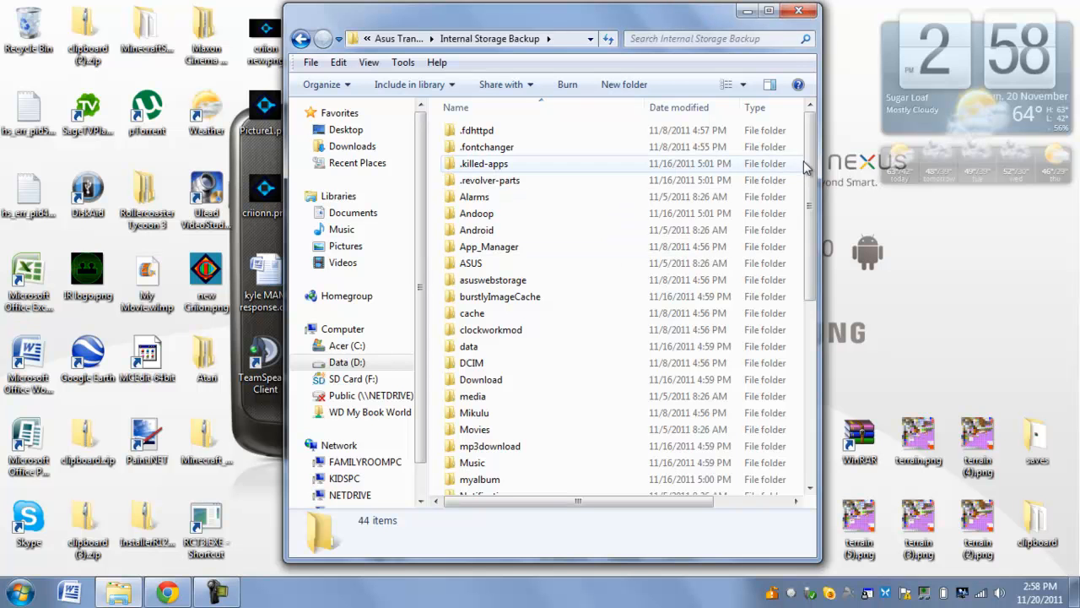
pyautogui.moveTo(628, 107)
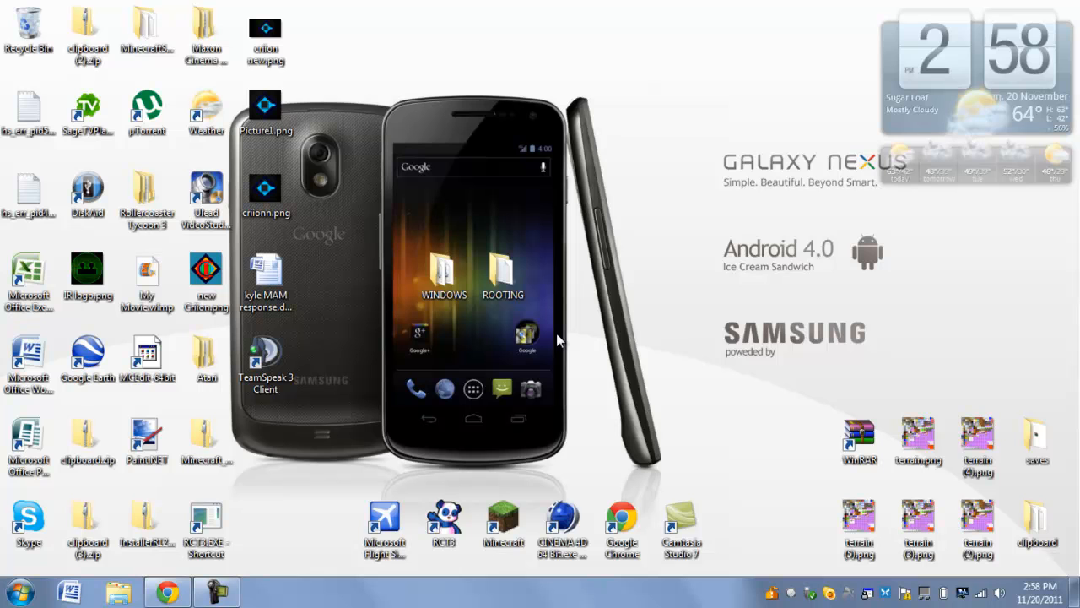
pyautogui.moveTo(553, 344)
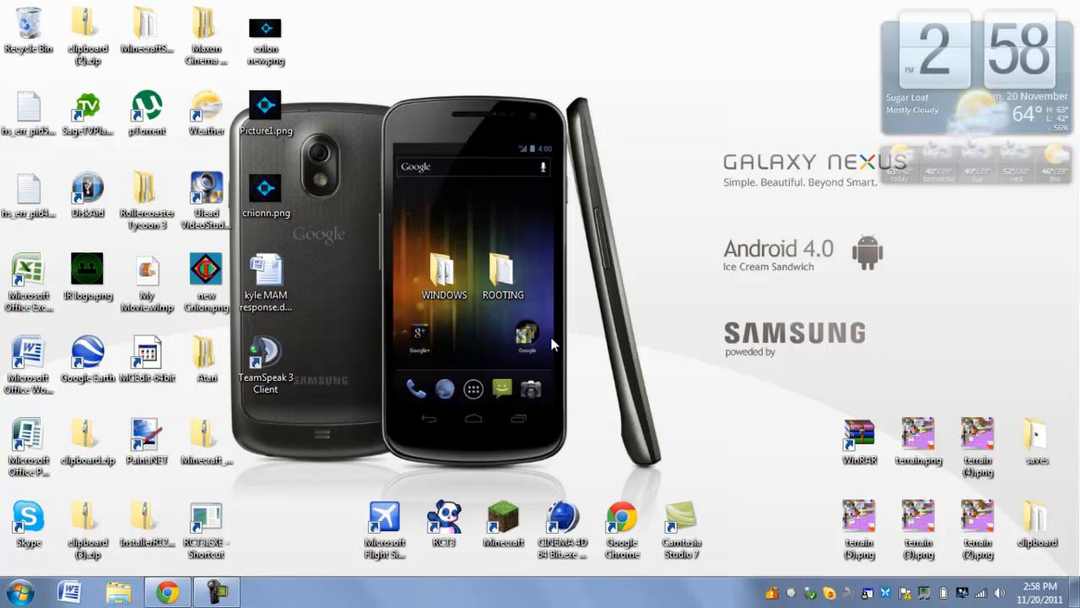
pyautogui.moveTo(494, 333)
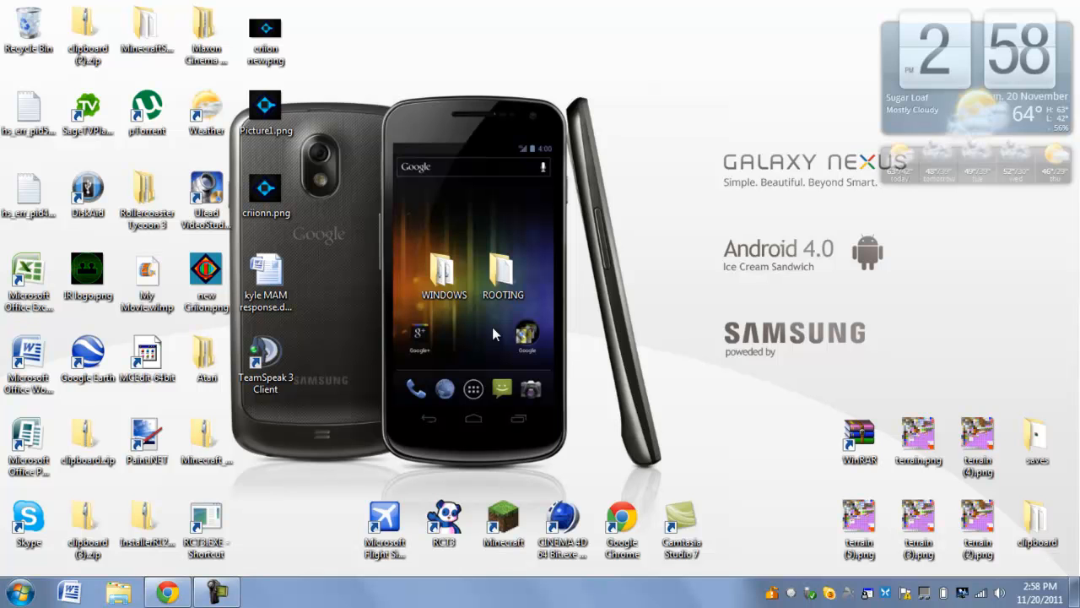
pyautogui.moveTo(540, 353)
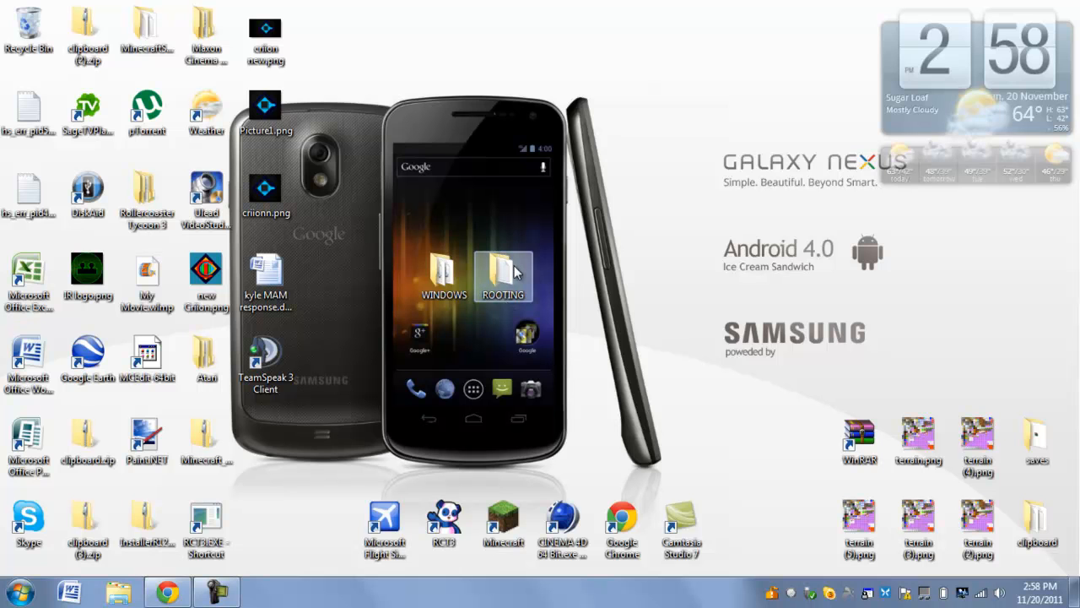
pyautogui.moveTo(540, 409)
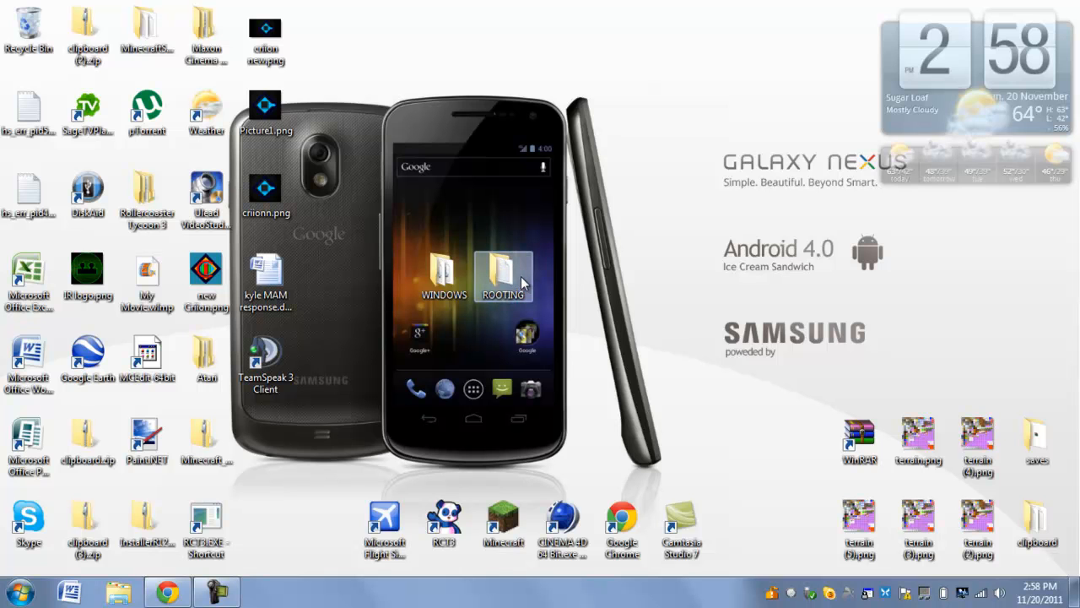
pyautogui.moveTo(445, 270)
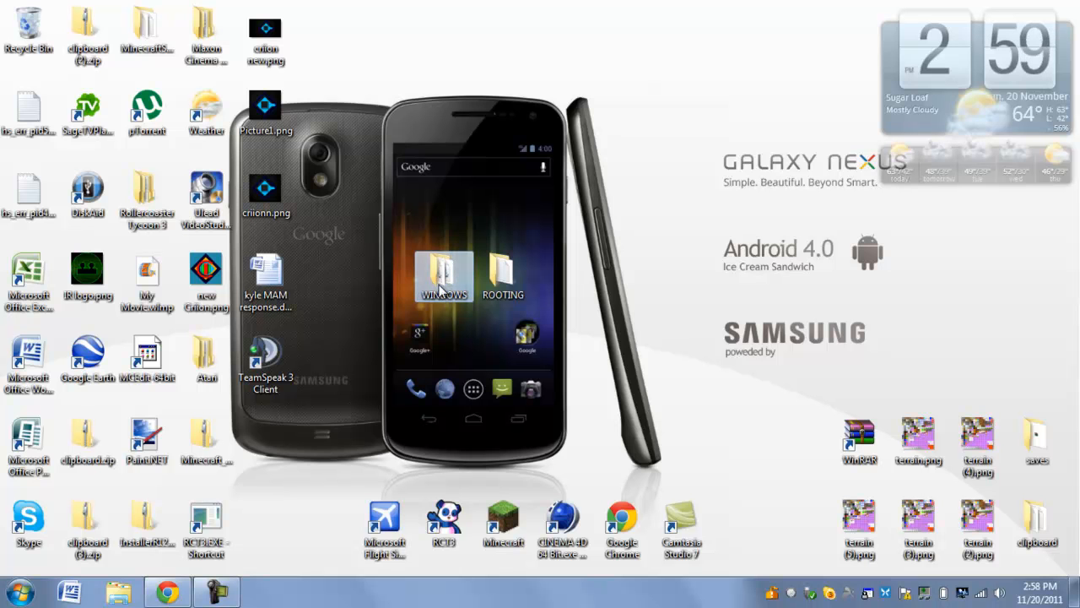
# - Open the desktop WINDOWS folder containing download.bat, nvflash.exe and the image files
pyautogui.doubleClick(443, 274)
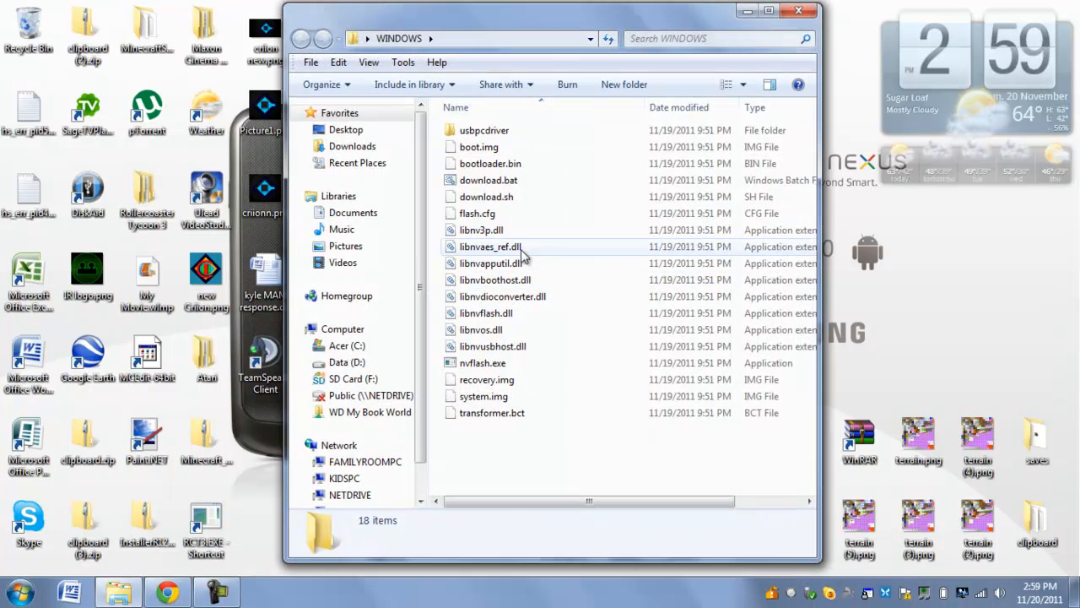
pyautogui.moveTo(800, 11)
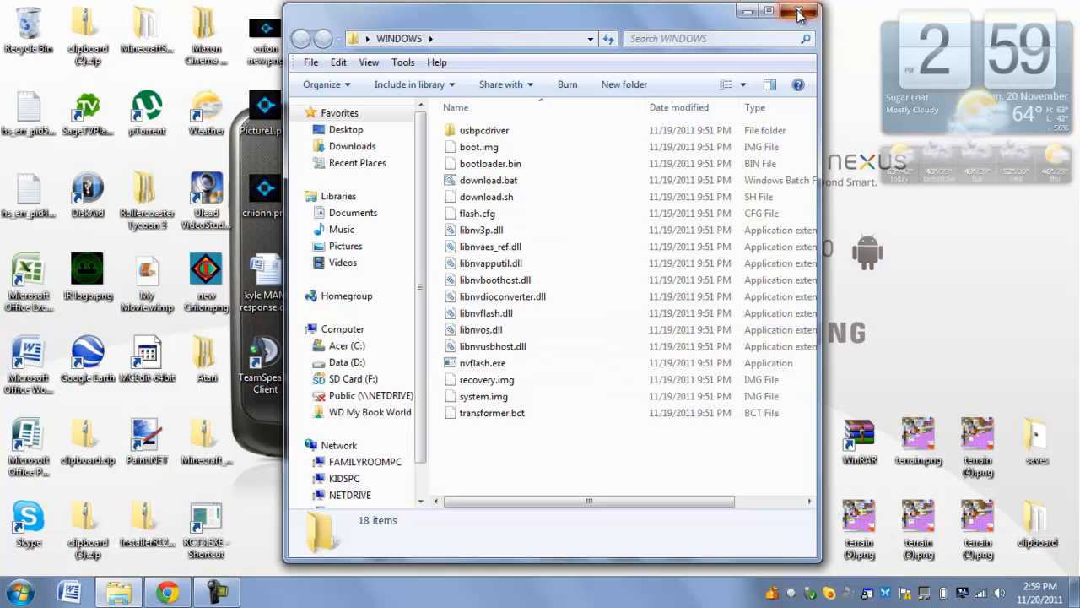
# - Close the WINDOWS folder and scroll the Chrome NVFlash thread to the download code boxes
pyautogui.click(799, 11)
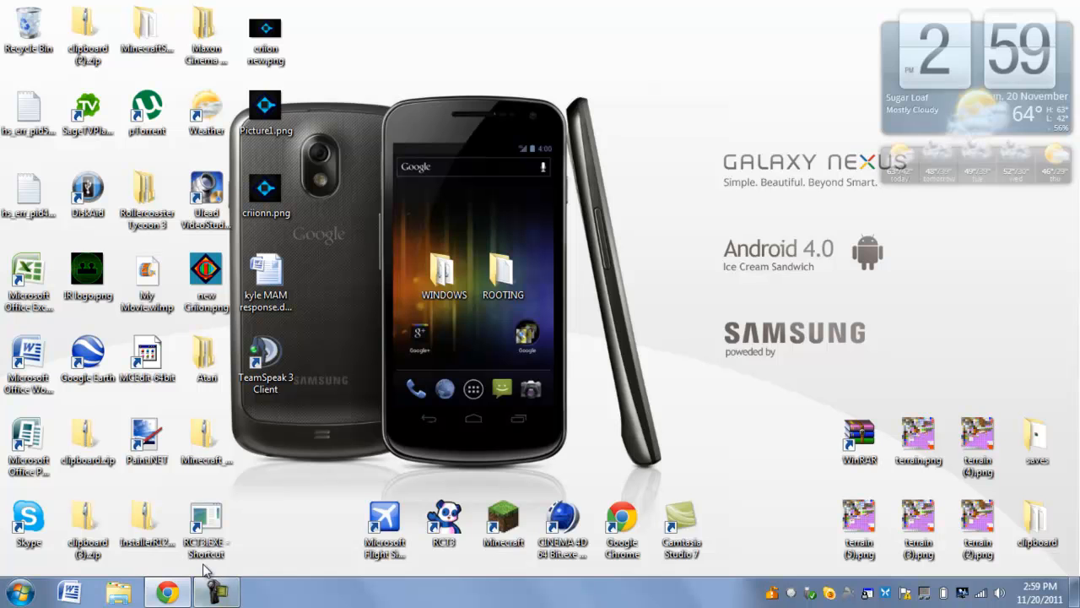
pyautogui.click(166, 590)
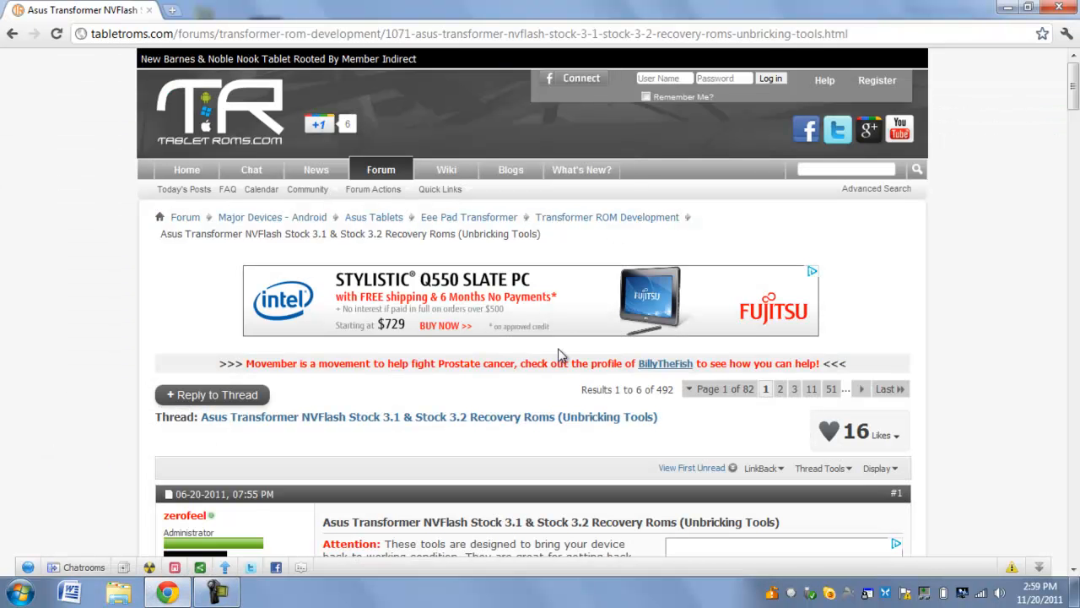
pyautogui.moveTo(525, 450)
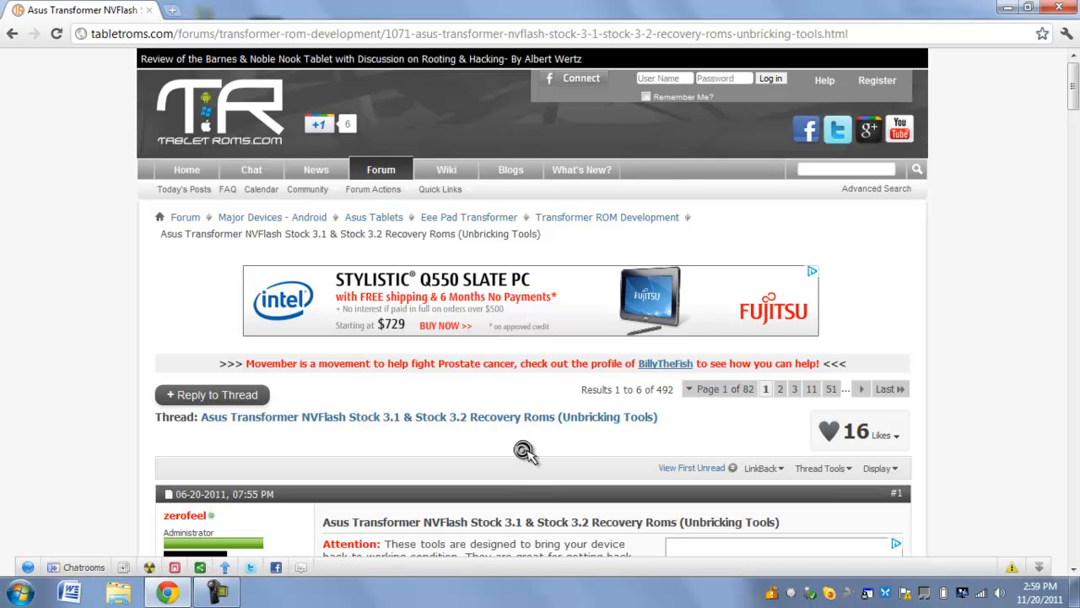
pyautogui.scroll(-3)
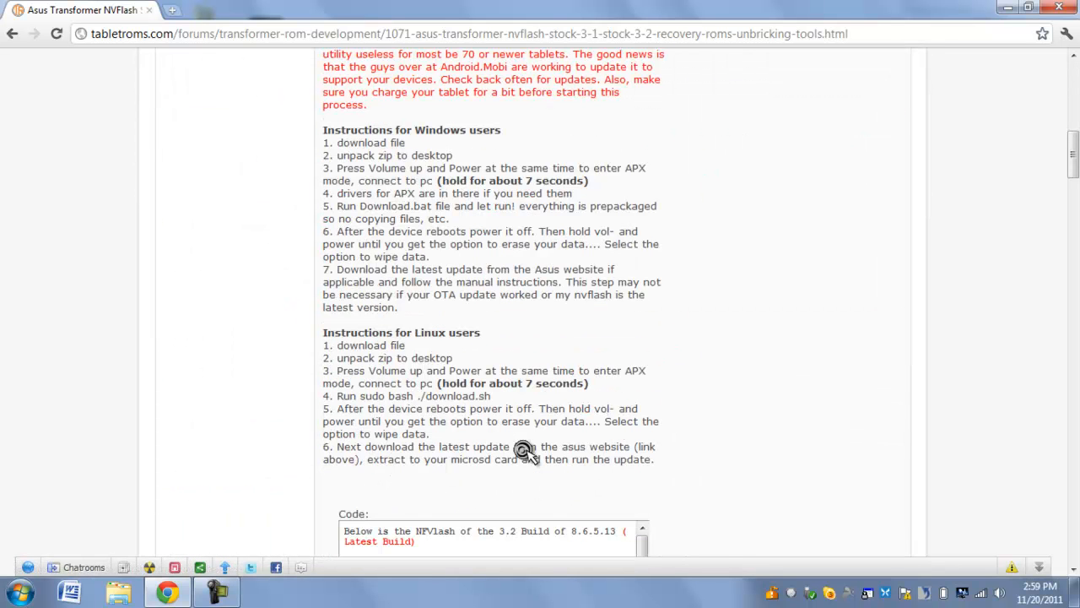
pyautogui.scroll(-3)
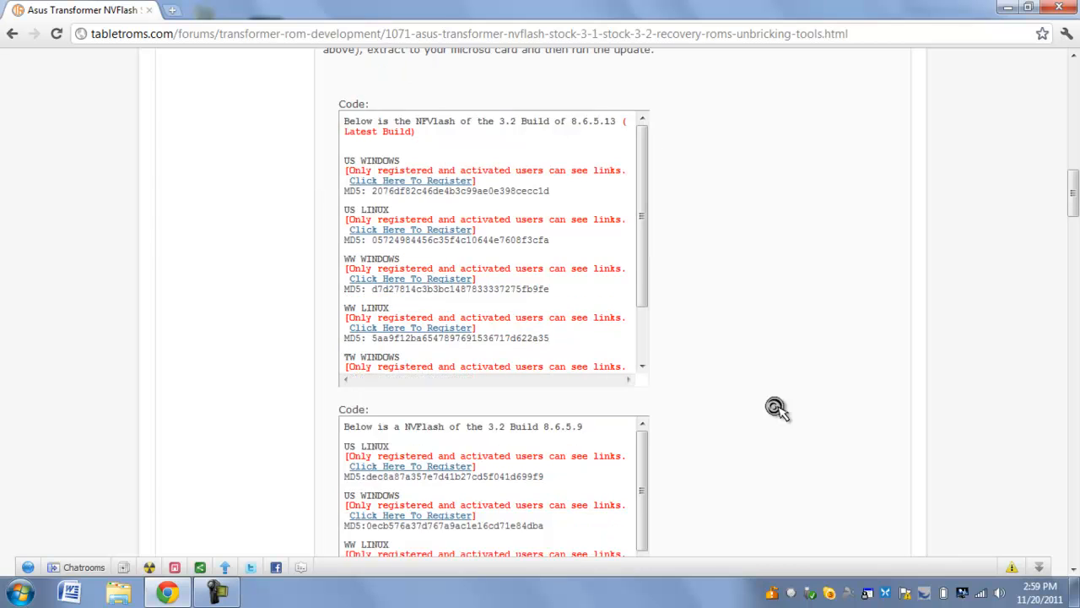
pyautogui.scroll(3)
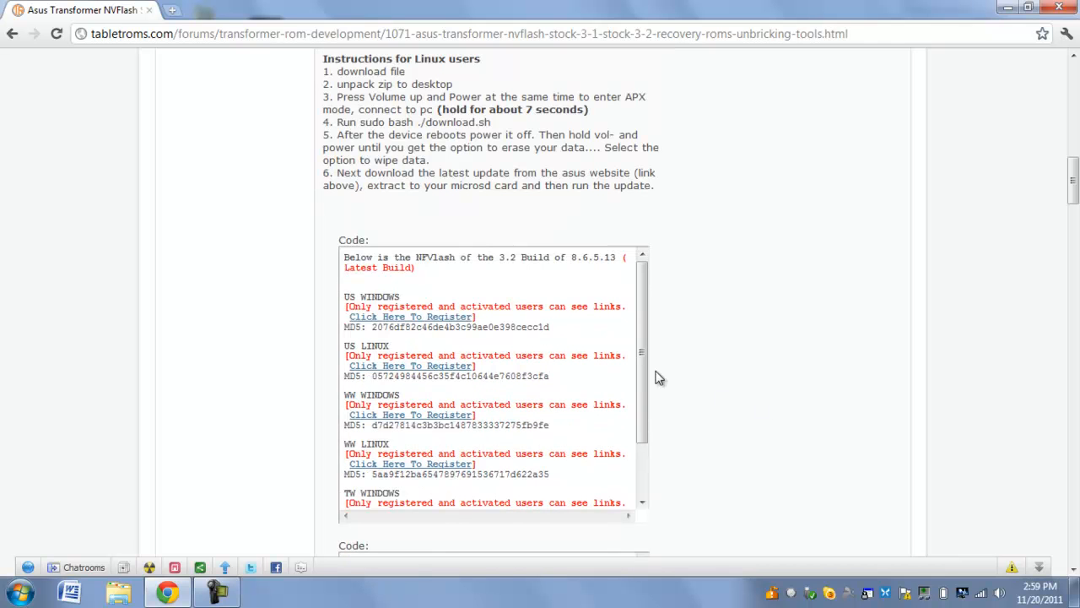
pyautogui.moveTo(621, 333)
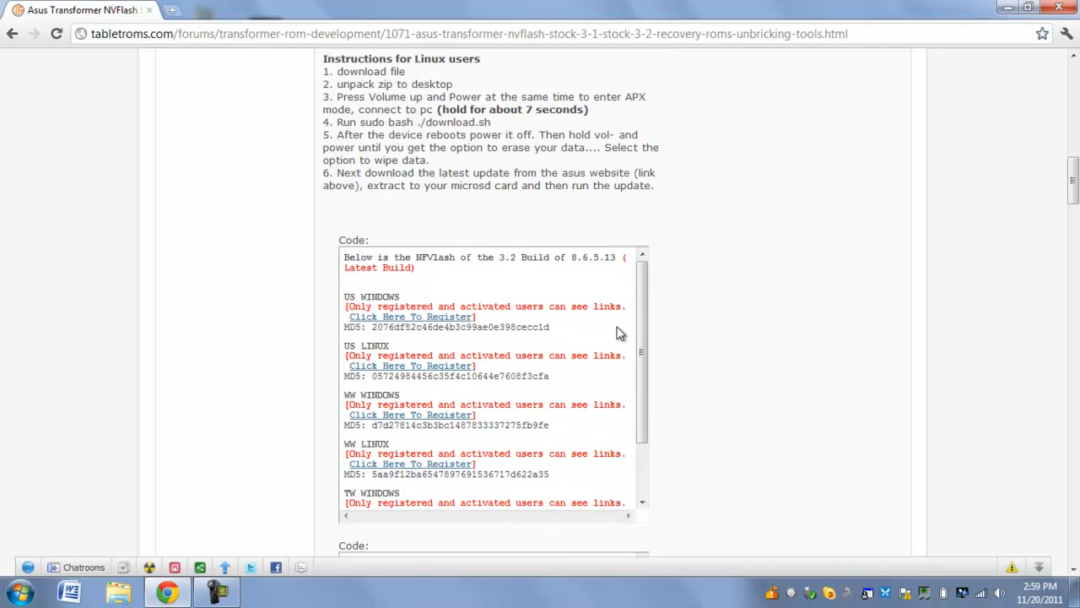
pyautogui.moveTo(734, 299)
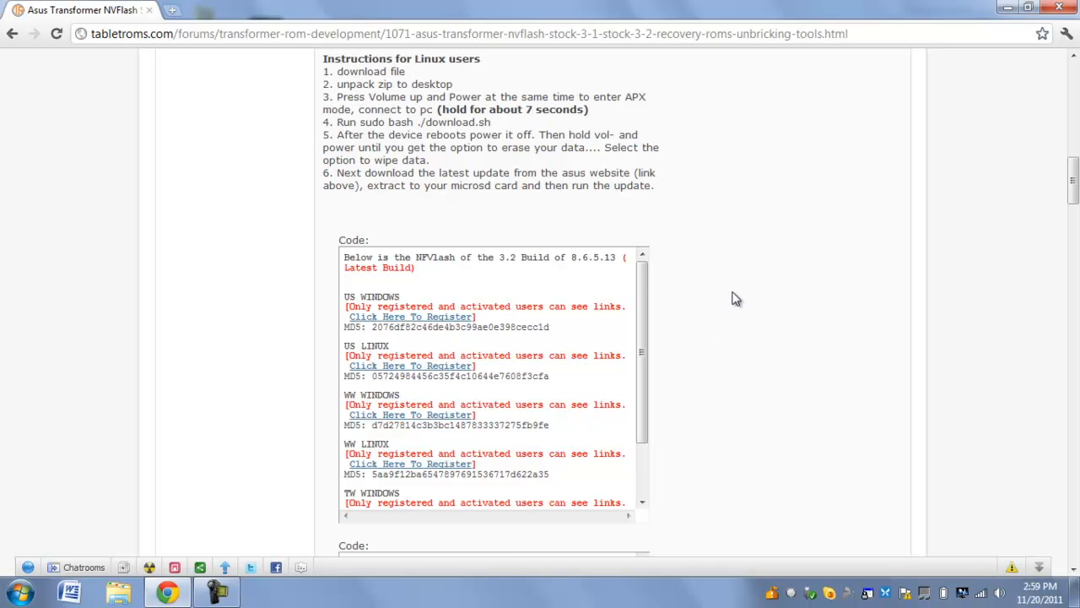
pyautogui.scroll(-3)
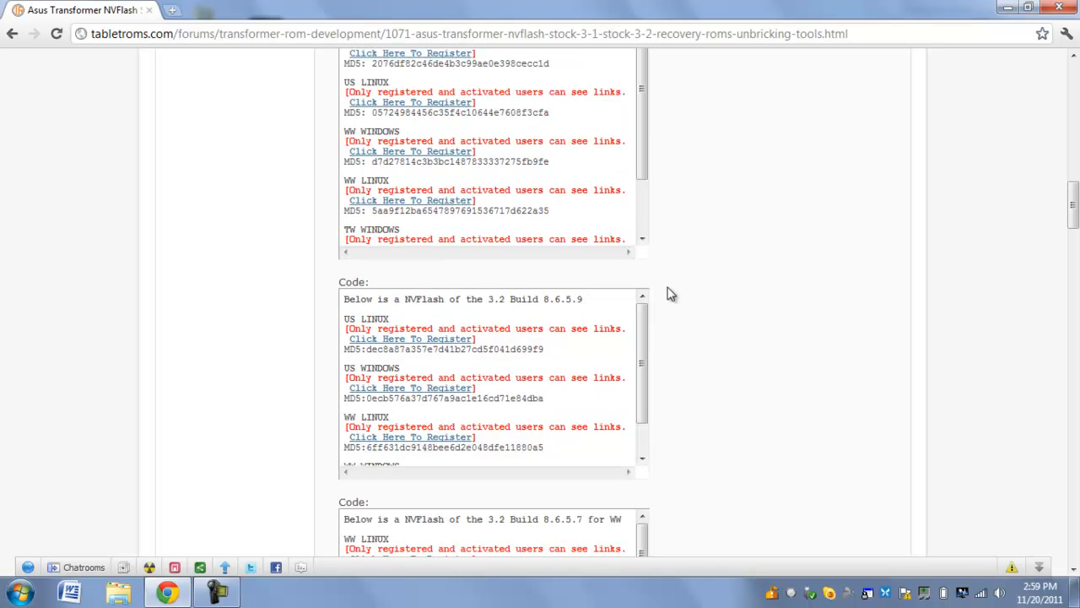
pyautogui.moveTo(331, 364)
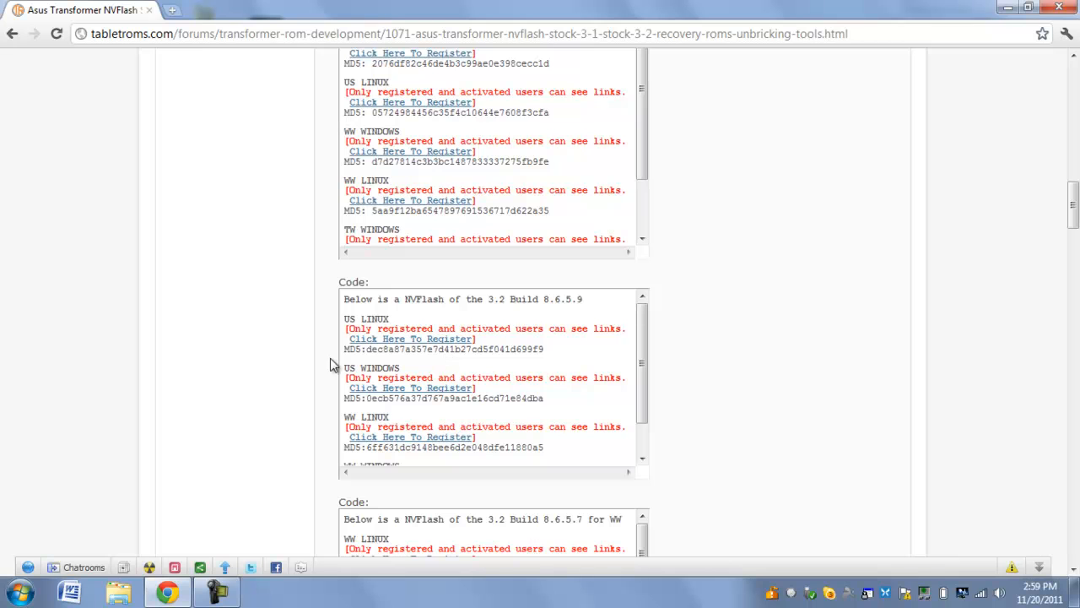
pyautogui.moveTo(400, 349)
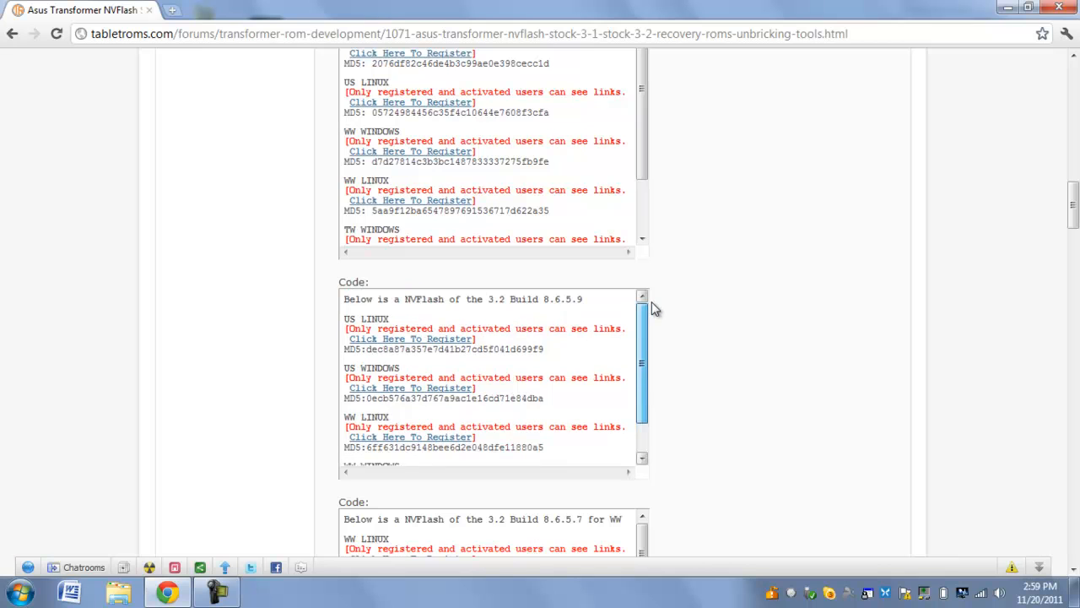
pyautogui.moveTo(825, 447)
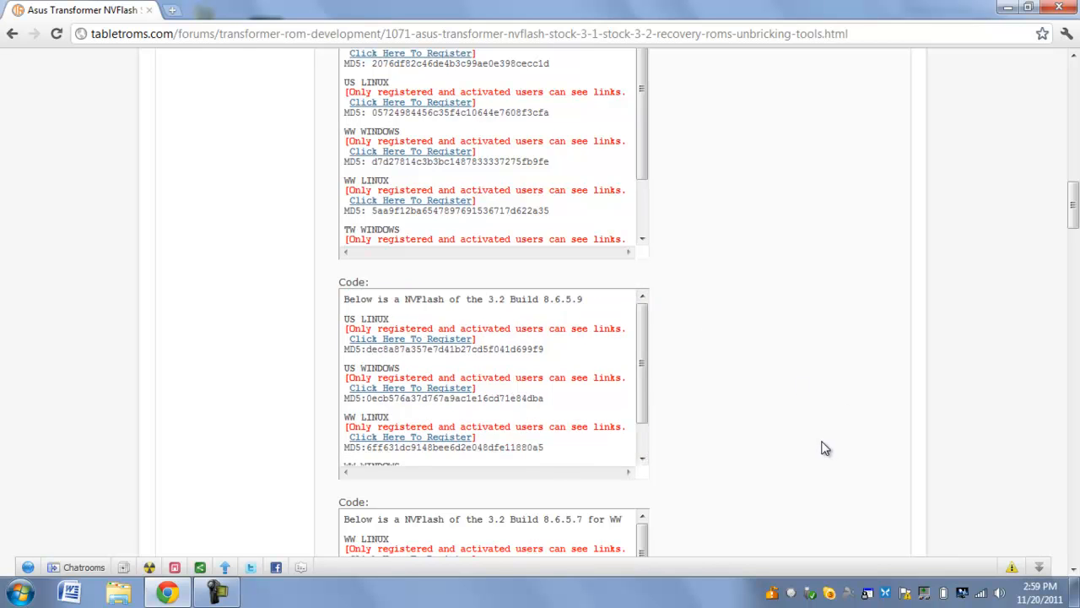
pyautogui.moveTo(833, 403)
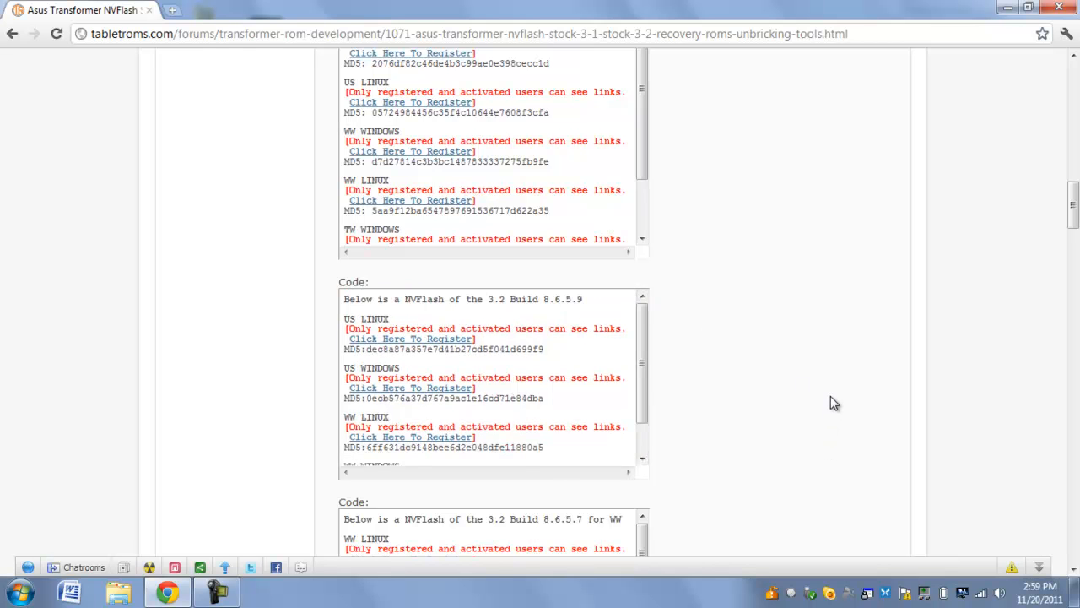
pyautogui.moveTo(814, 359)
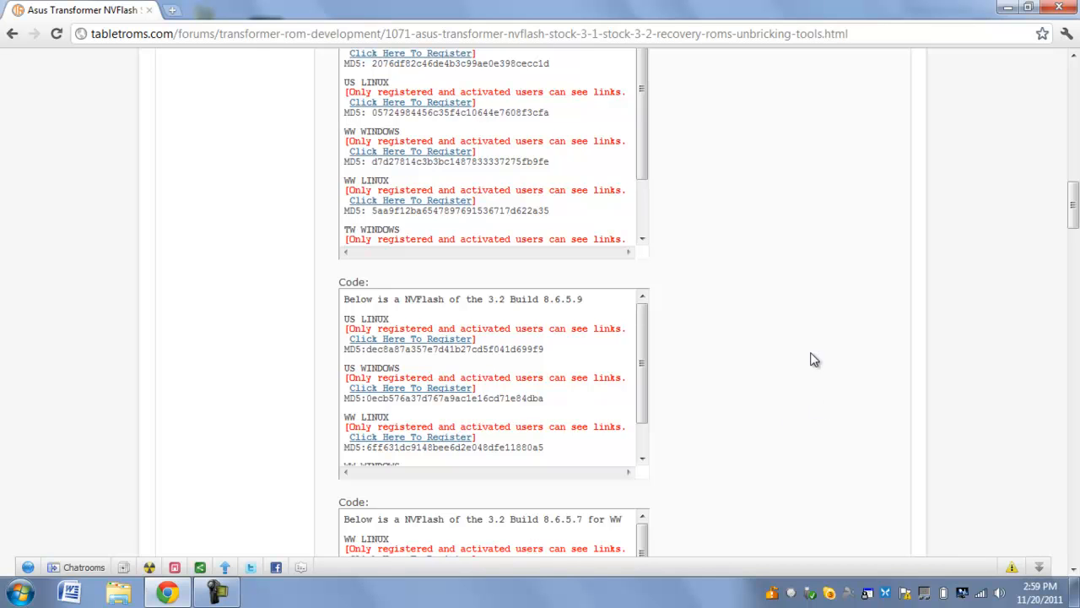
pyautogui.moveTo(533, 303)
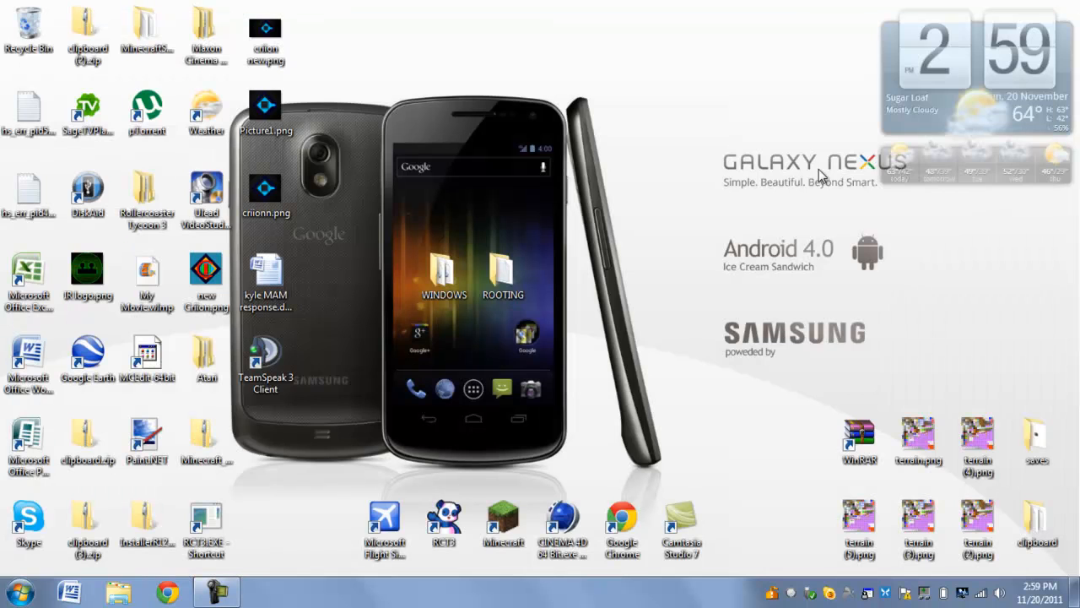
pyautogui.moveTo(616, 136)
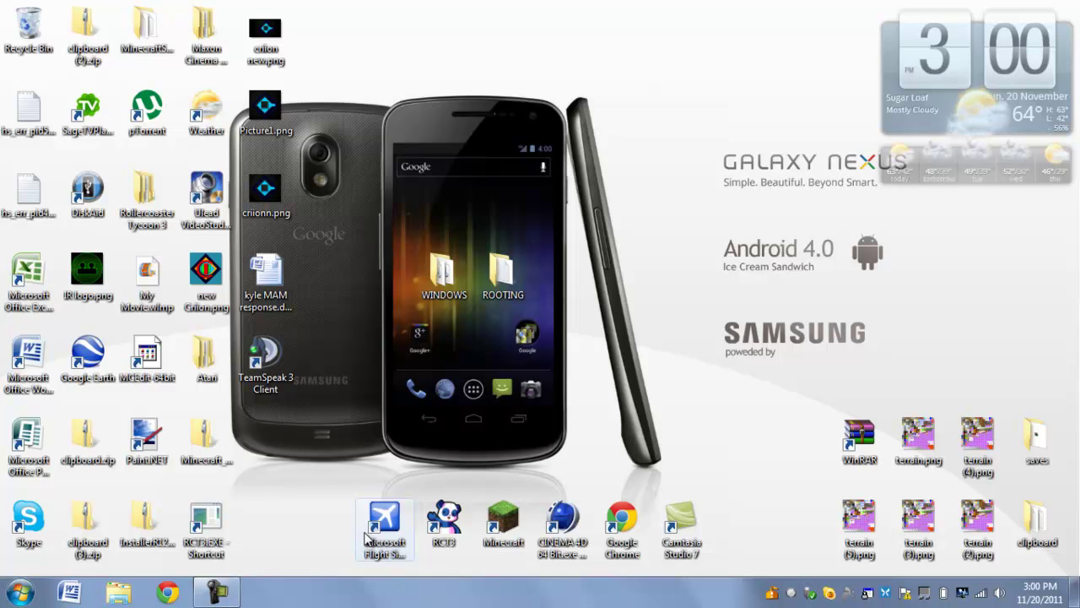
pyautogui.click(17, 590)
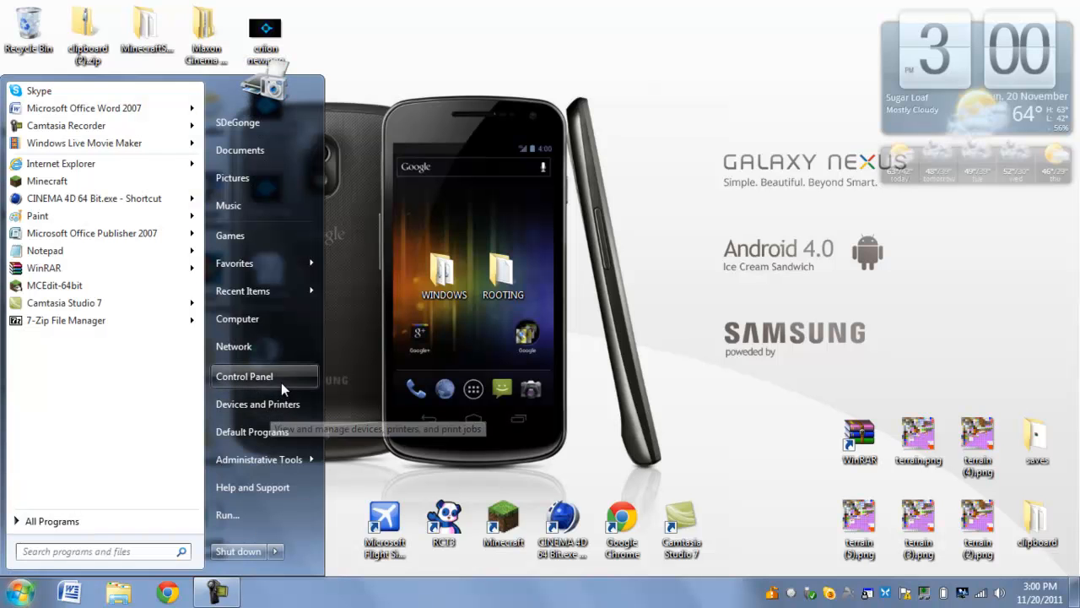
# - Open the APX device's NVIDIA USB Boot-recovery driver properties and launch Update Driver
pyautogui.click(259, 403)
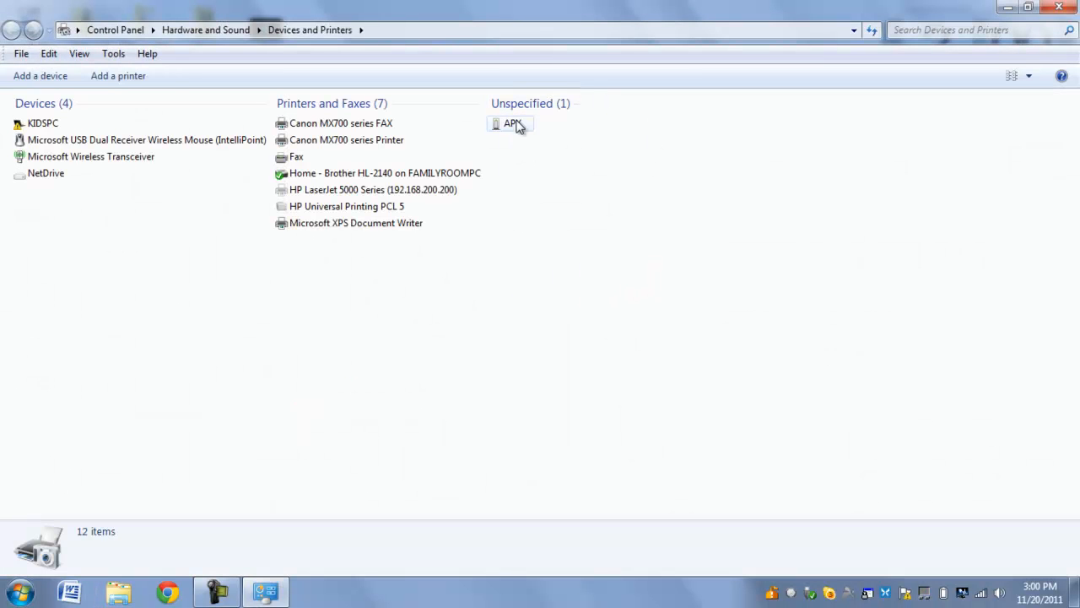
pyautogui.click(512, 123)
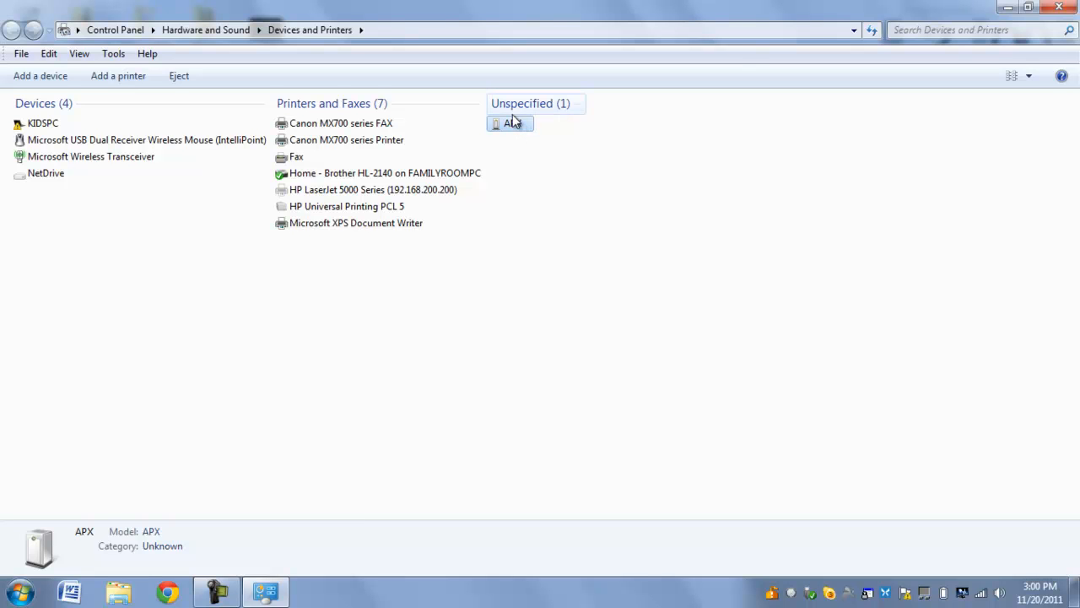
pyautogui.doubleClick(510, 123)
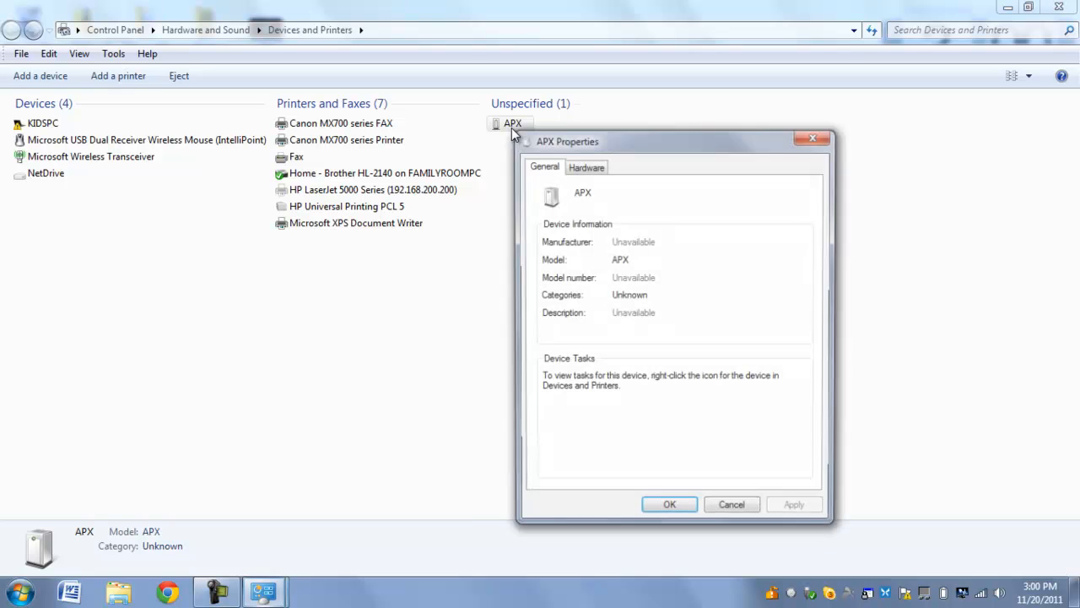
pyautogui.click(585, 166)
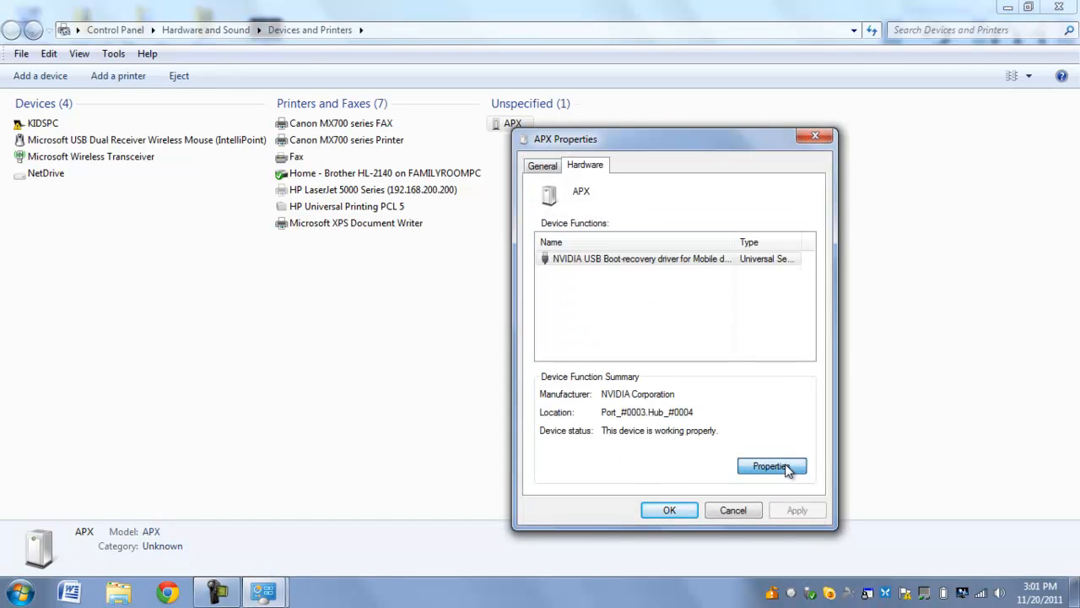
pyautogui.click(770, 466)
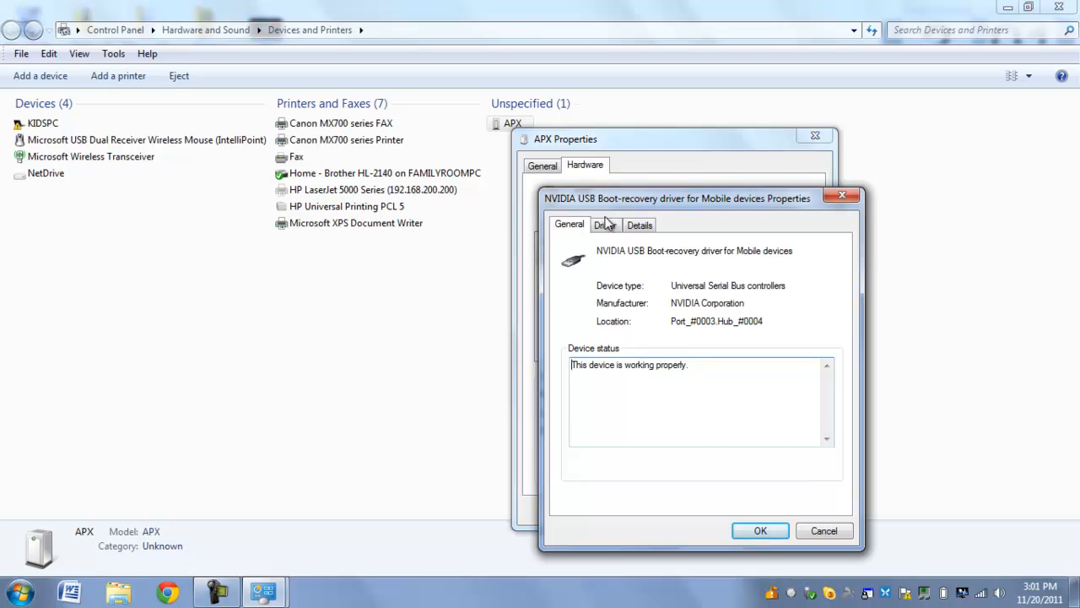
pyautogui.click(605, 223)
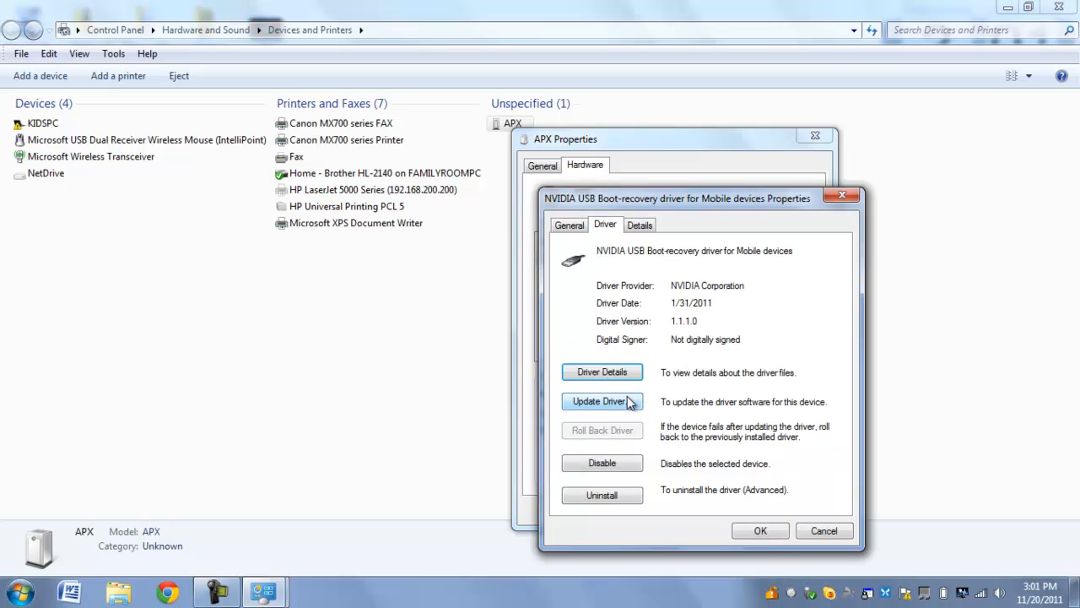
pyautogui.click(602, 401)
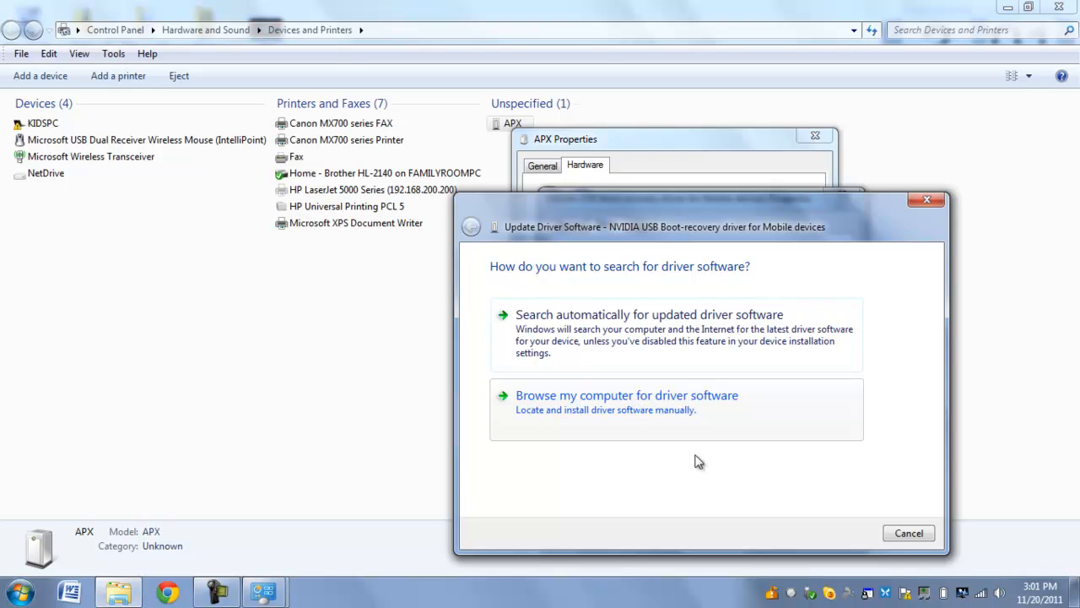
# - Search WINDOWS\usbpcdriver for the driver, dismiss the already-current notice, and close properties
pyautogui.click(626, 395)
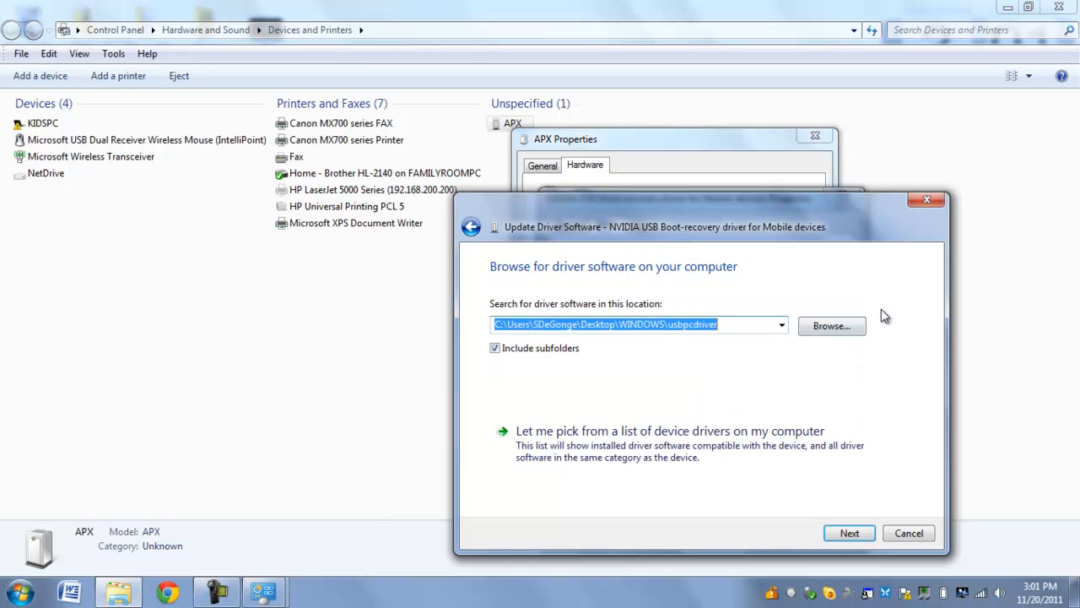
pyautogui.click(831, 326)
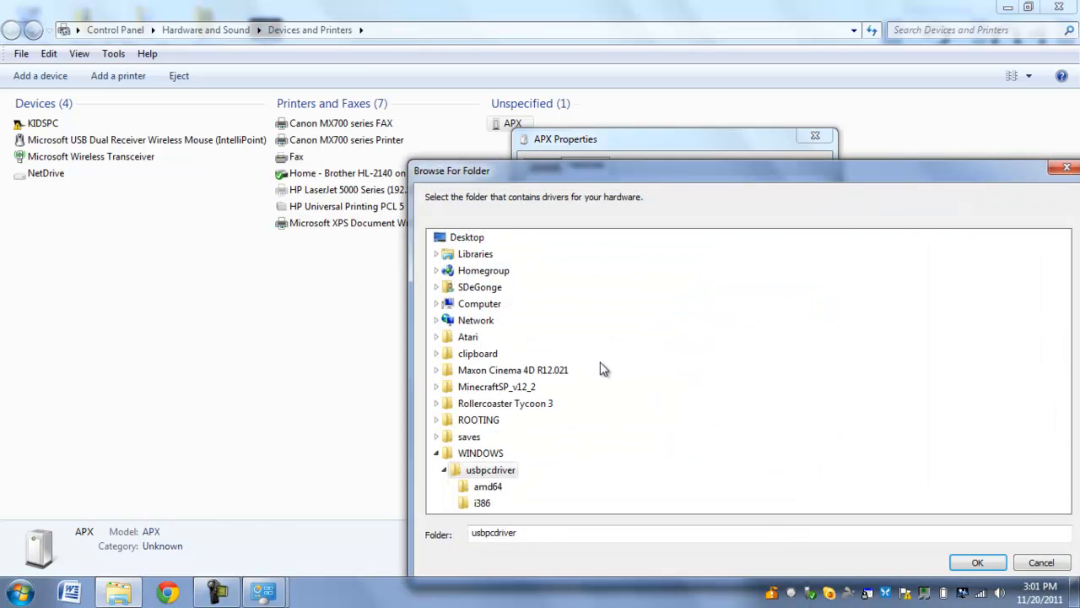
pyautogui.moveTo(477, 397)
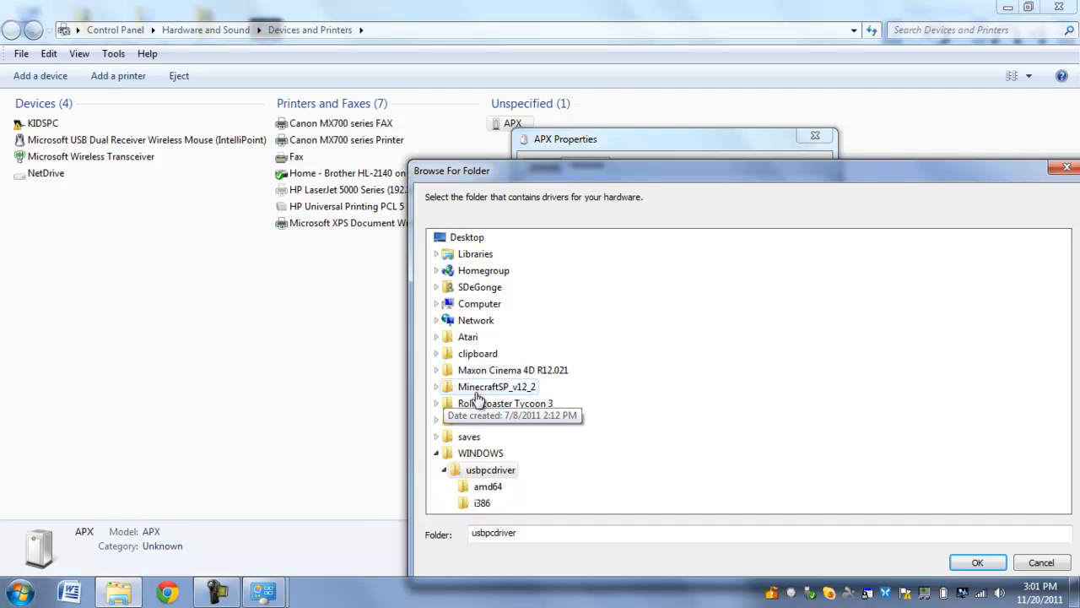
pyautogui.moveTo(469, 470)
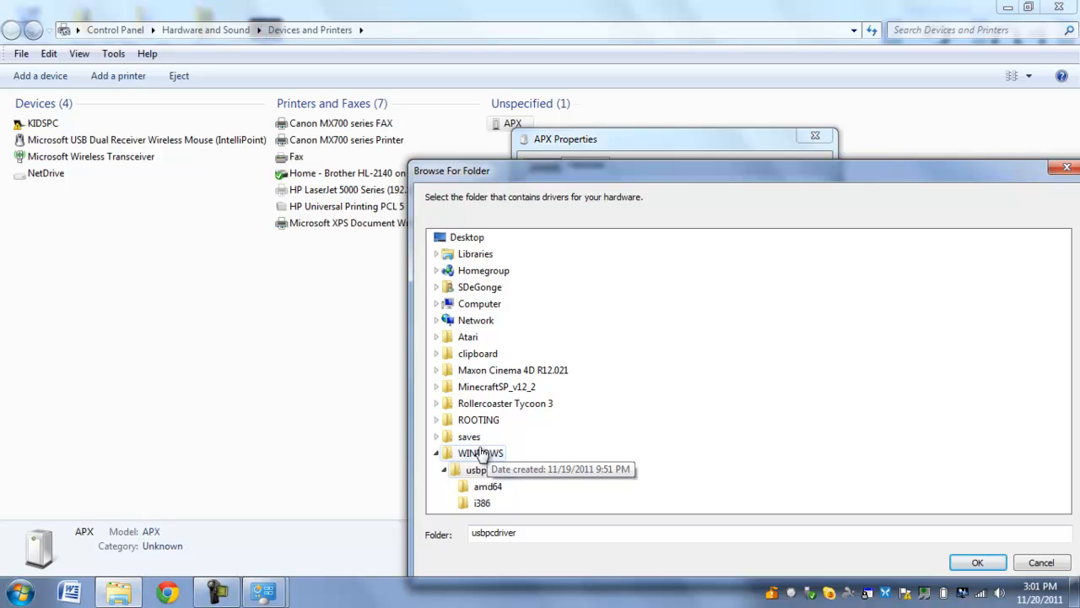
pyautogui.moveTo(485, 443)
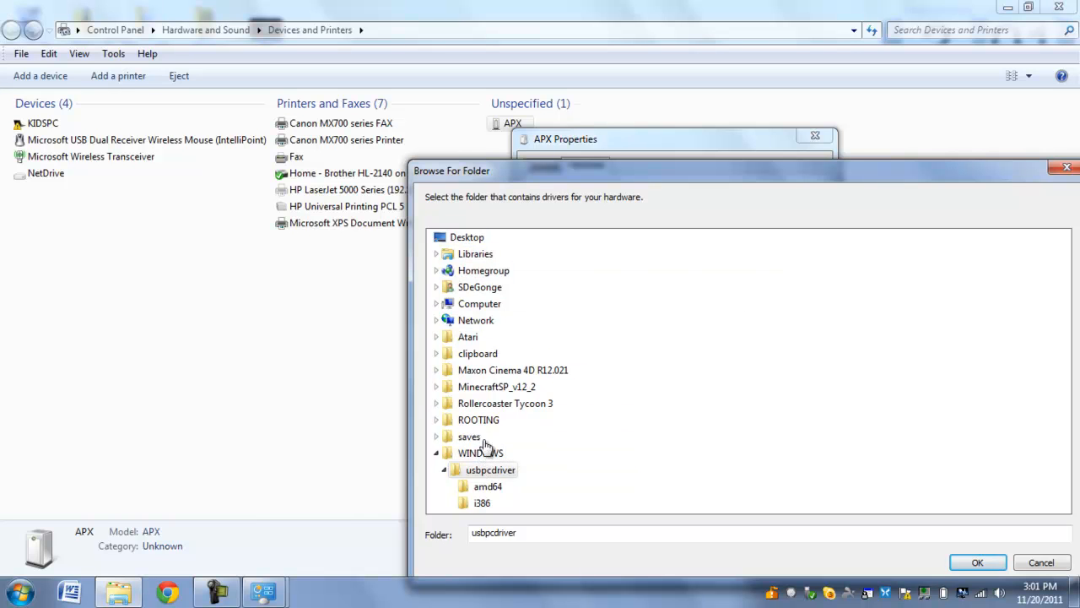
pyautogui.moveTo(522, 493)
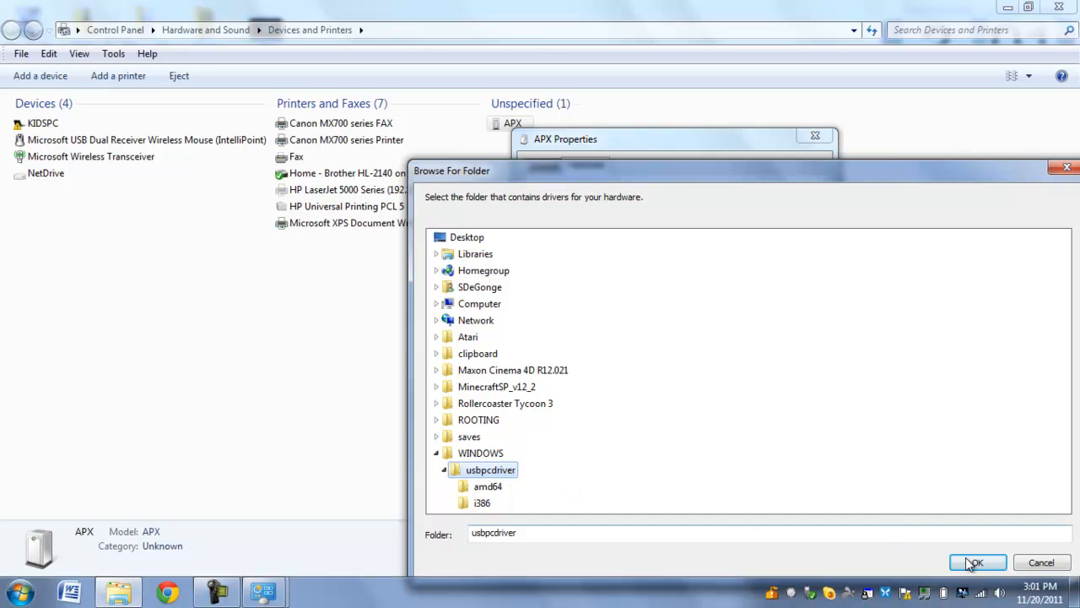
pyautogui.click(977, 563)
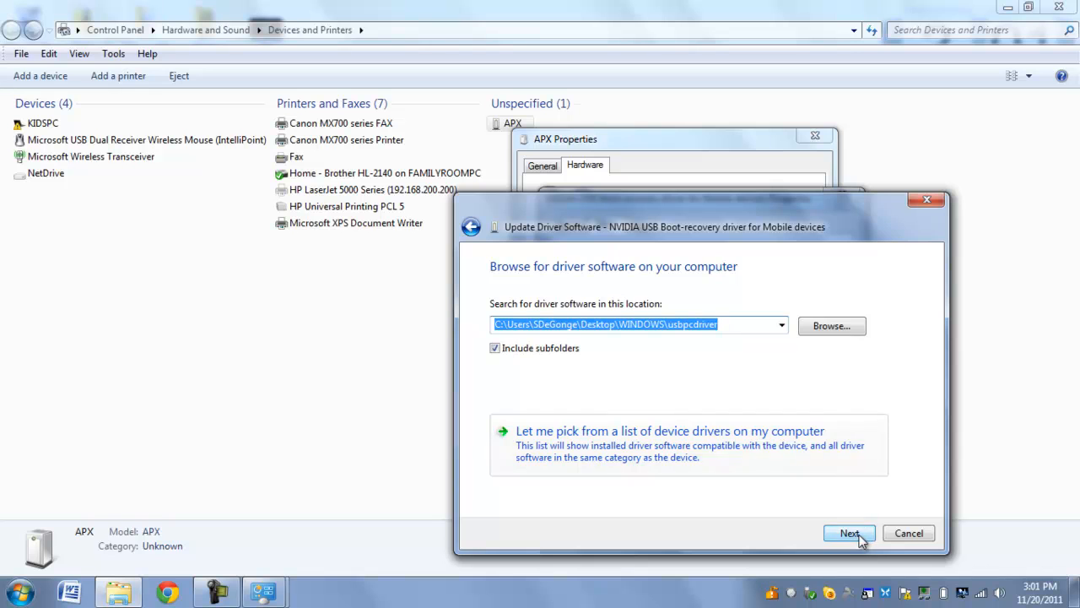
pyautogui.click(849, 532)
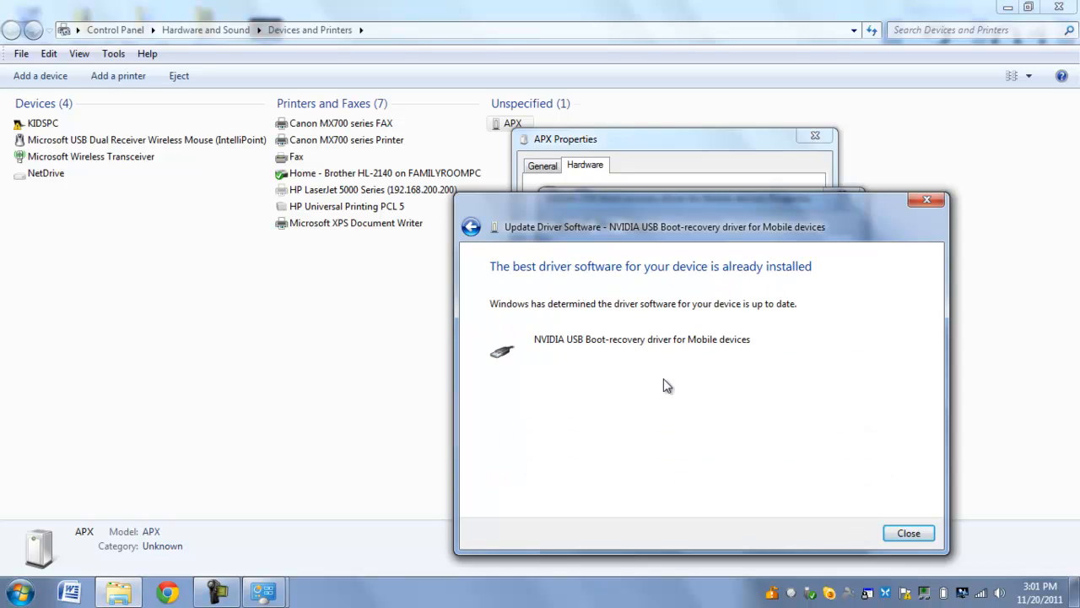
pyautogui.moveTo(908, 533)
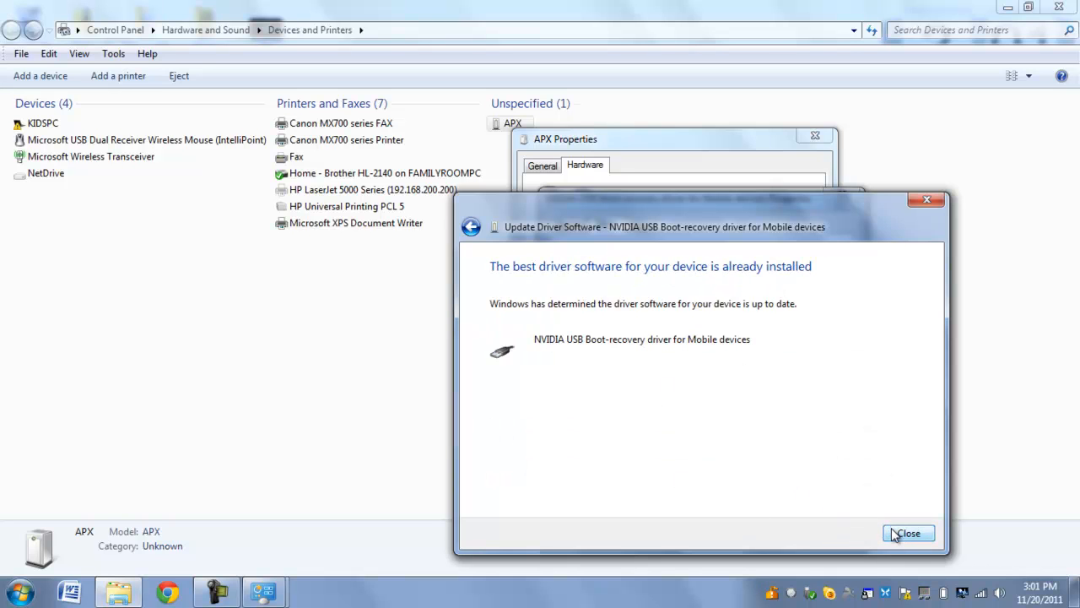
pyautogui.click(908, 532)
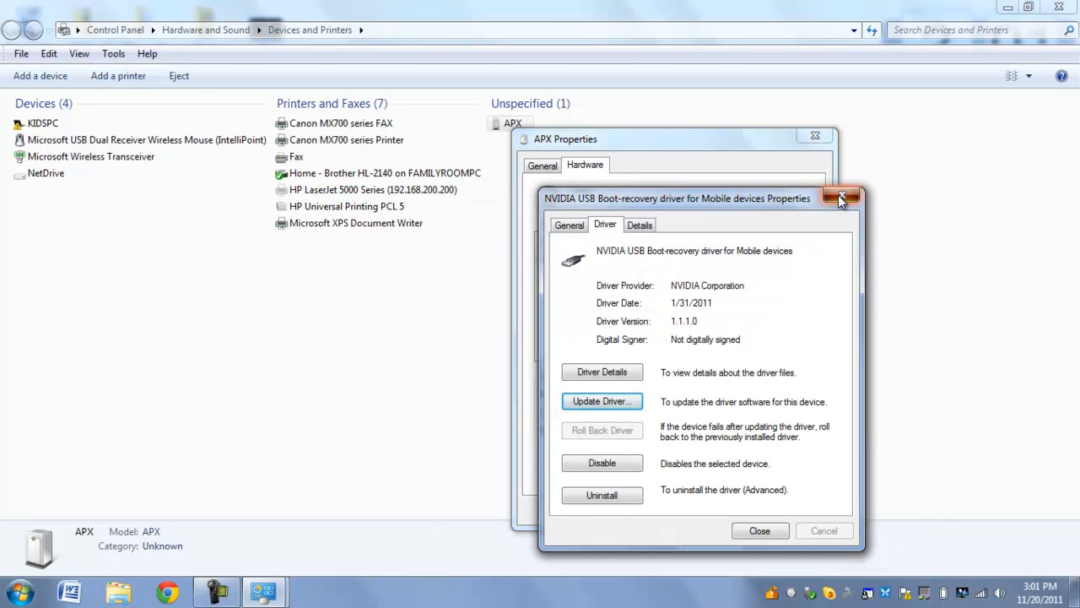
pyautogui.click(841, 197)
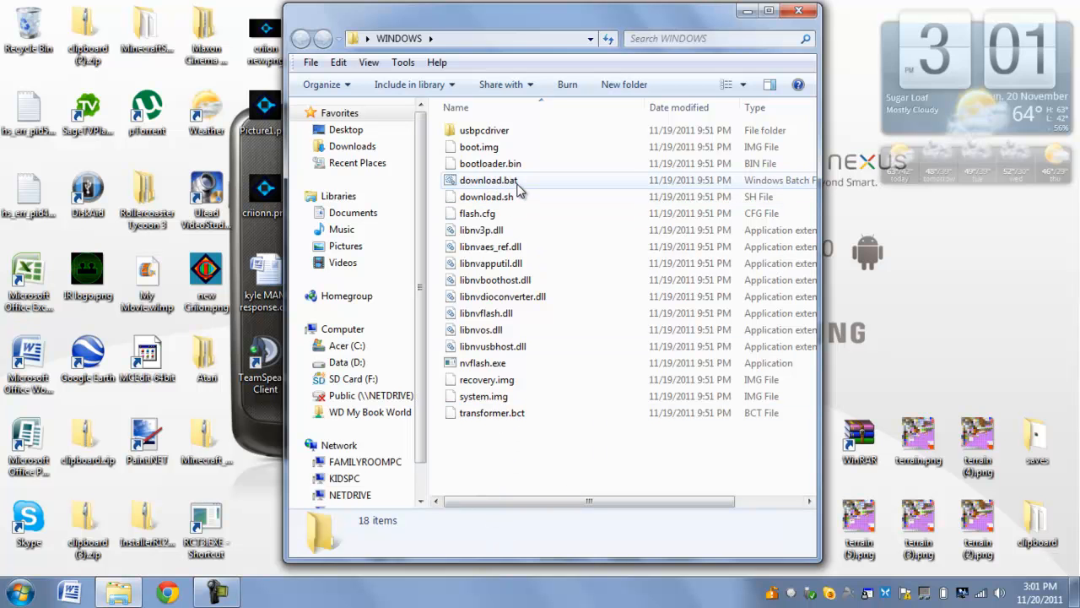
# - Double-click download.bat in the WINDOWS folder to trigger its unverified-publisher warning
pyautogui.doubleClick(488, 179)
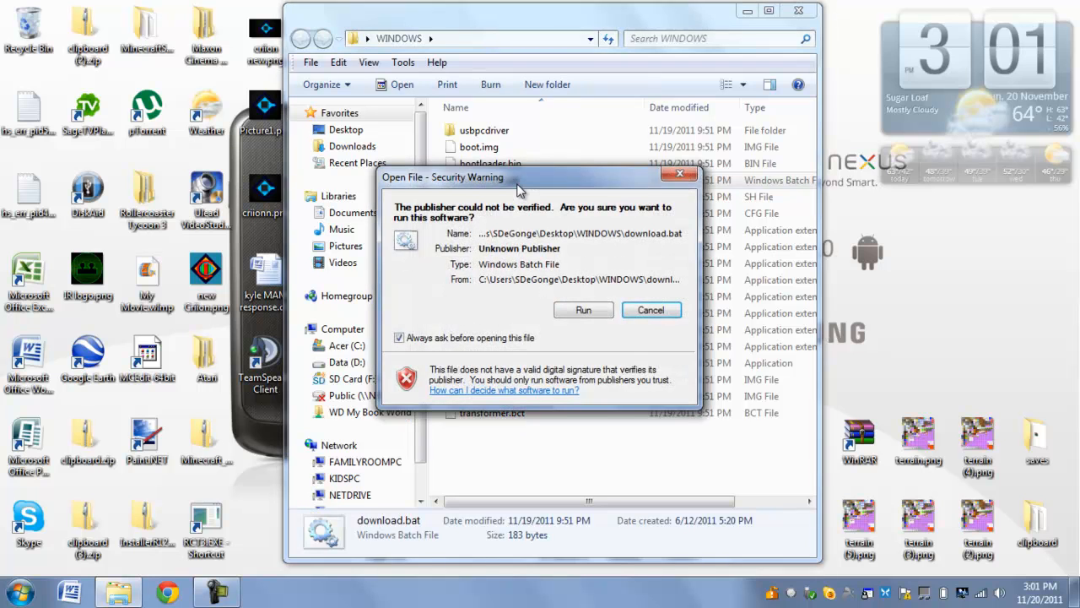
# - Approve running the unverified download.bat so nvflash starts creating and formatting partitions
pyautogui.click(583, 310)
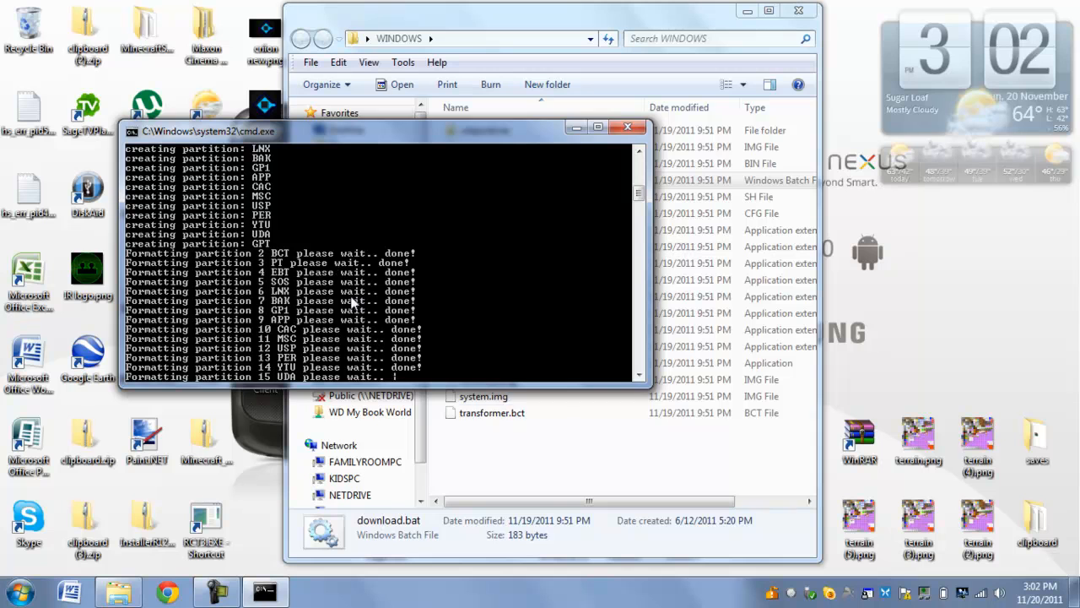
pyautogui.moveTo(564, 454)
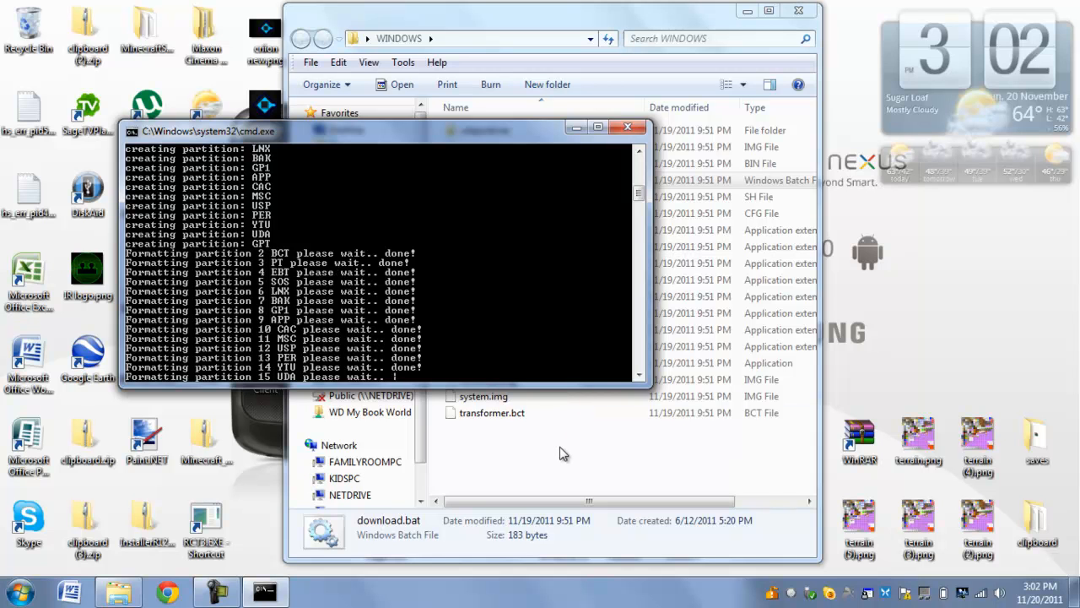